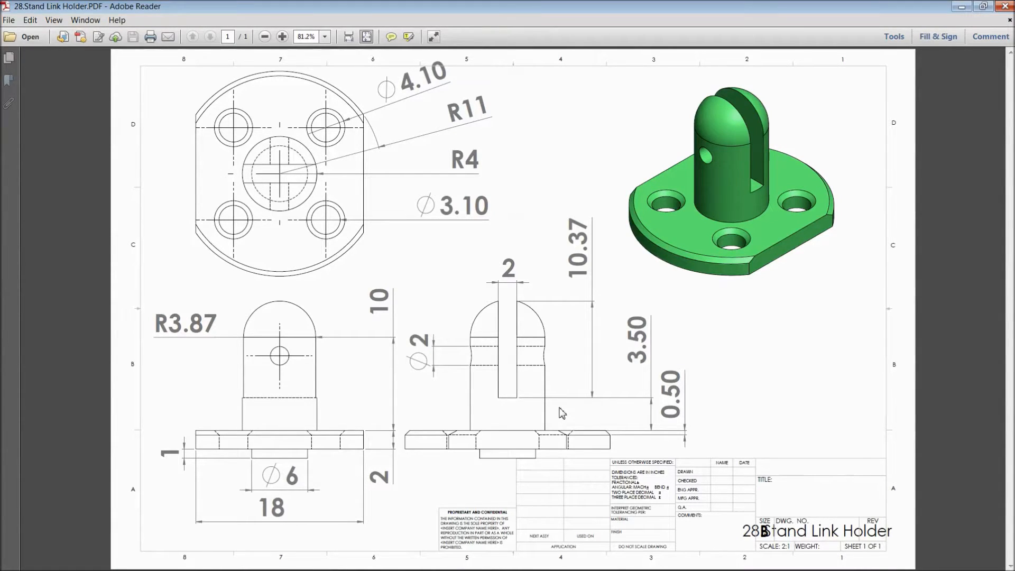
pyautogui.moveTo(281, 126)
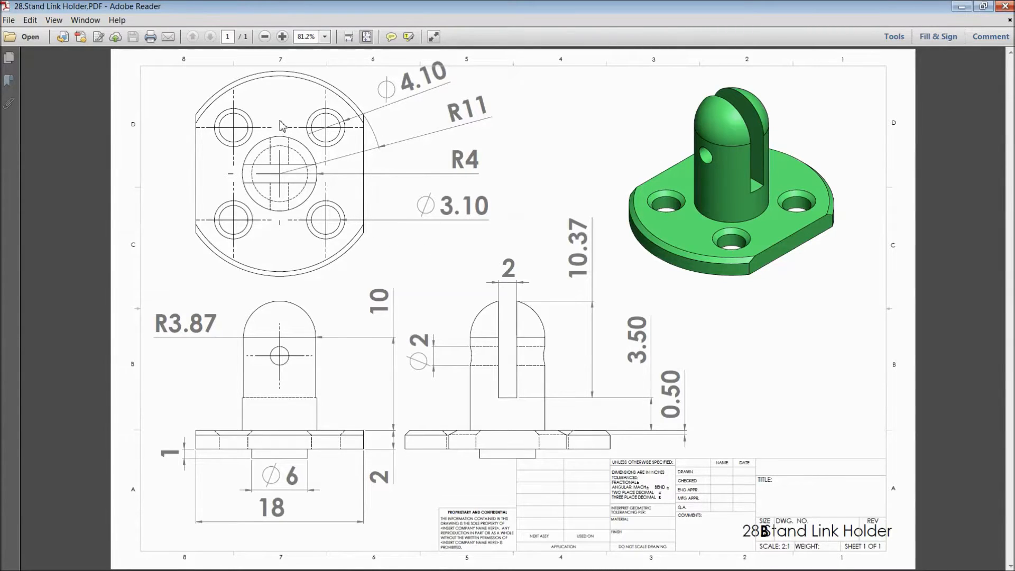
pyautogui.moveTo(479, 253)
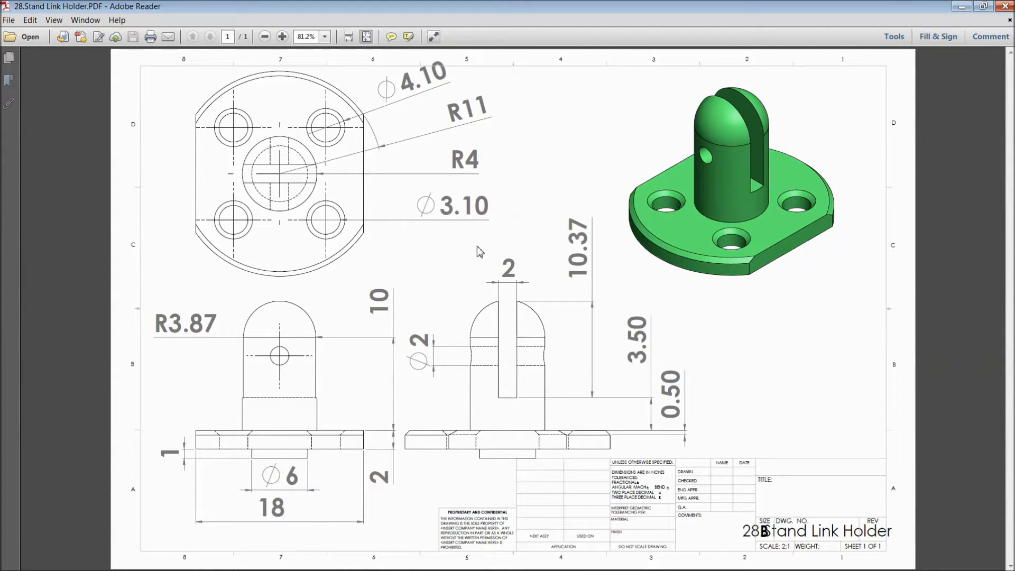
pyautogui.moveTo(433, 318)
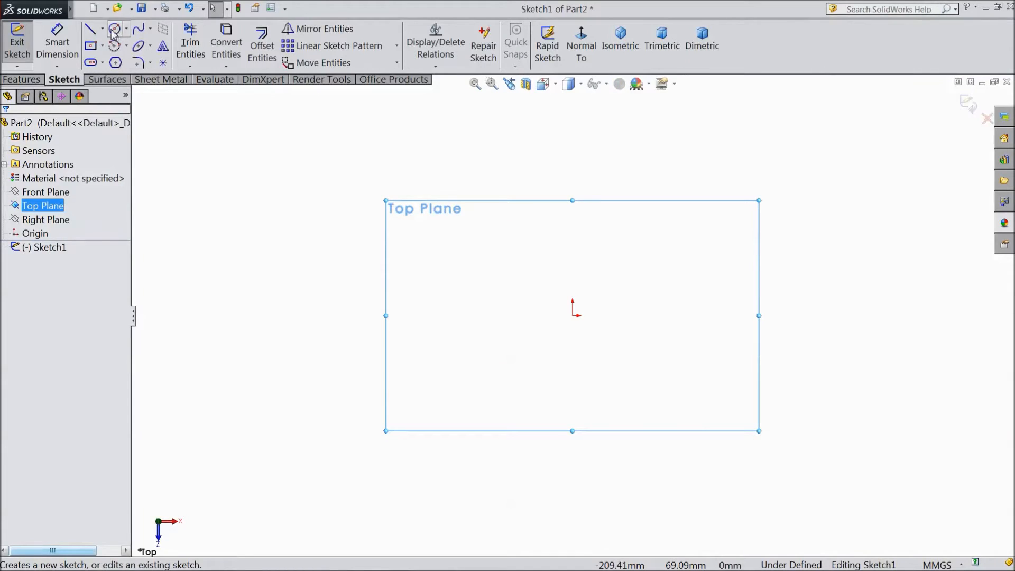
# - Sketch a circle centered on the origin and dimension its diameter to 22
pyautogui.click(116, 29)
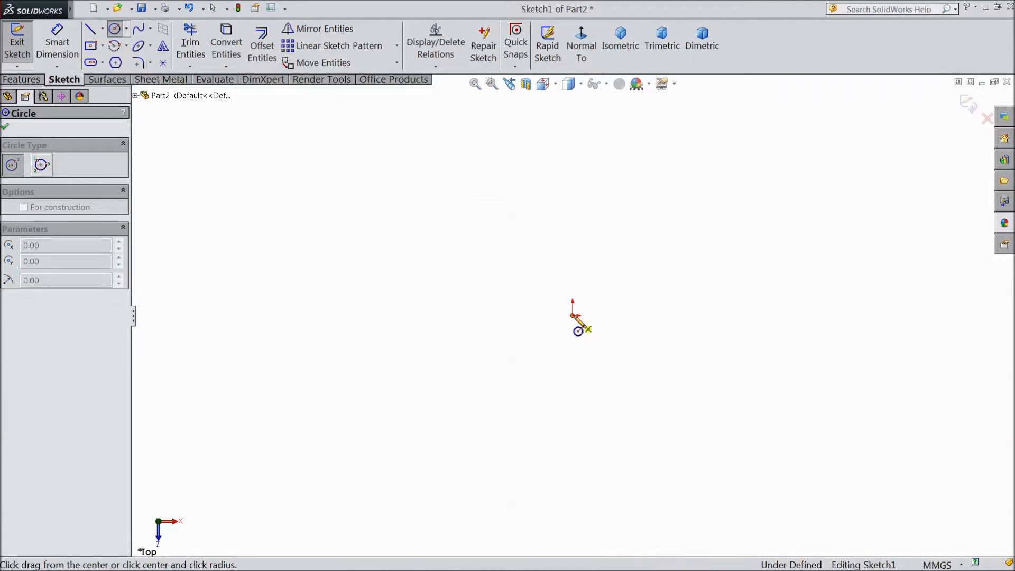
pyautogui.moveTo(571, 316); pyautogui.dragTo(742, 316)
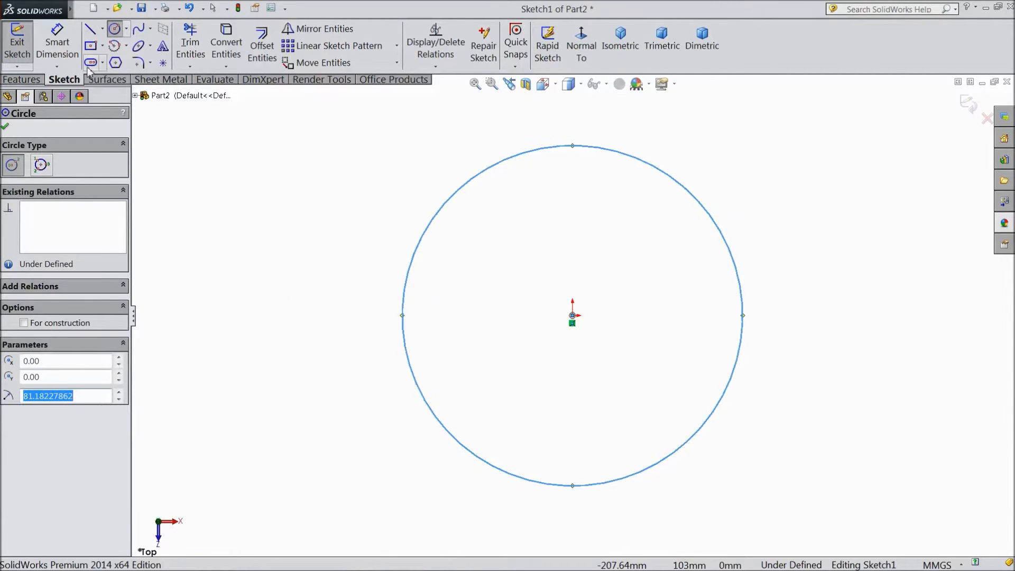
pyautogui.click(57, 42)
pyautogui.write('2')
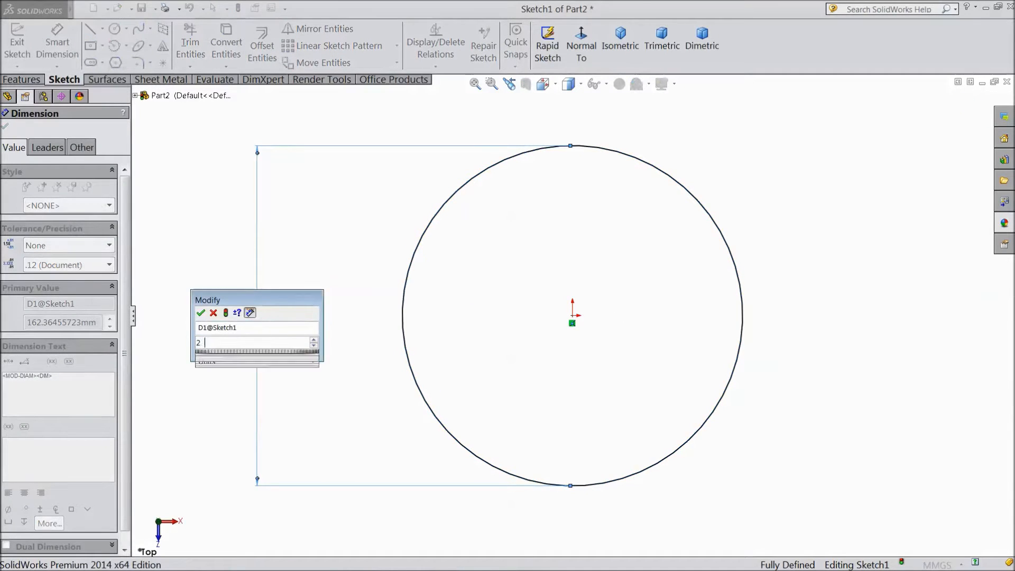
pyautogui.click(201, 313)
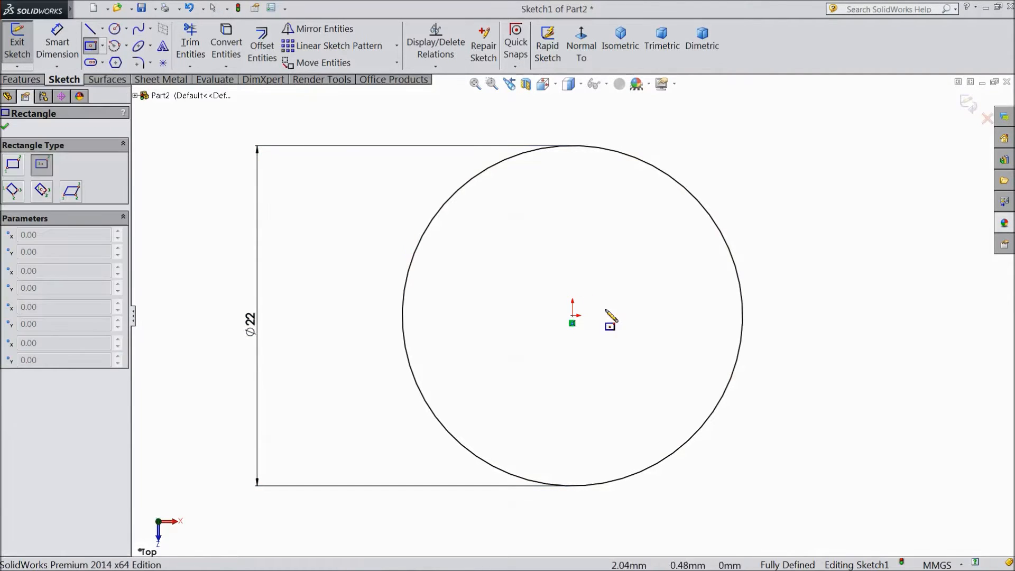
# - Add a center rectangle over the circle with its width set to 18
pyautogui.moveTo(572, 322); pyautogui.dragTo(501, 129)
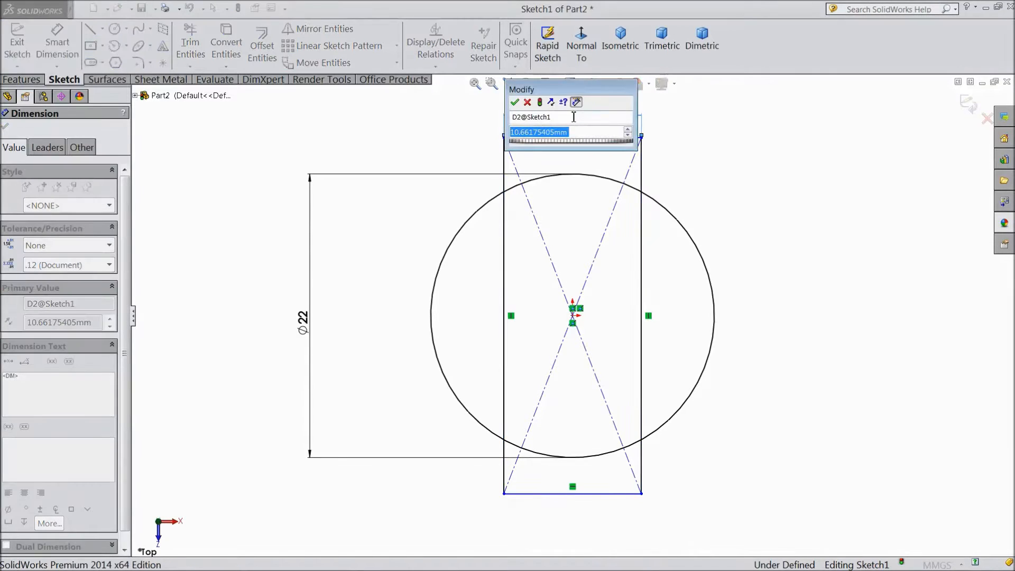
pyautogui.write('18')
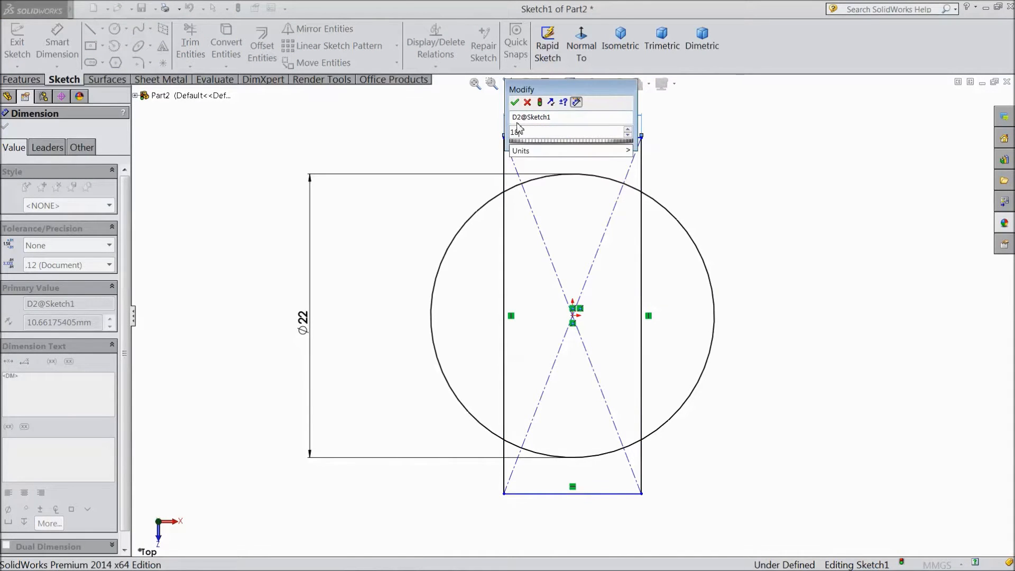
pyautogui.click(515, 103)
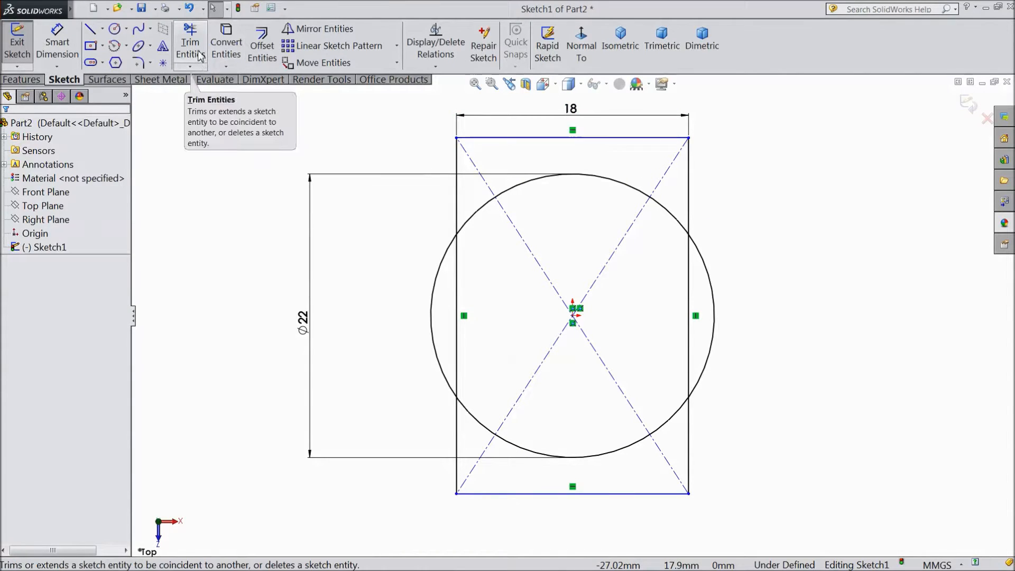
# - Trim away the rectangle's top and bottom edges and the circle's outer arcs, leaving a flat-sided round profile
pyautogui.click(189, 42)
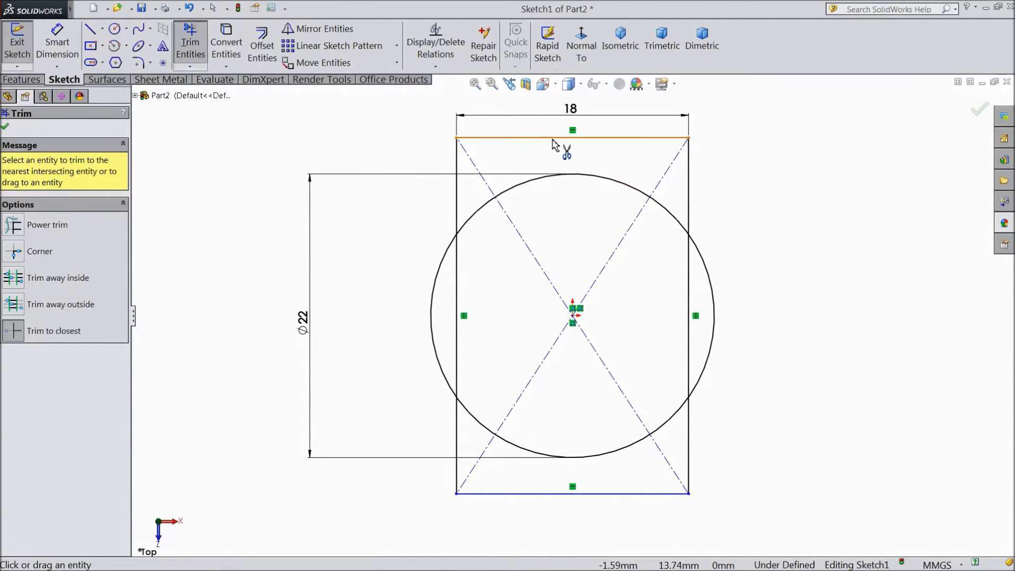
pyautogui.click(554, 141)
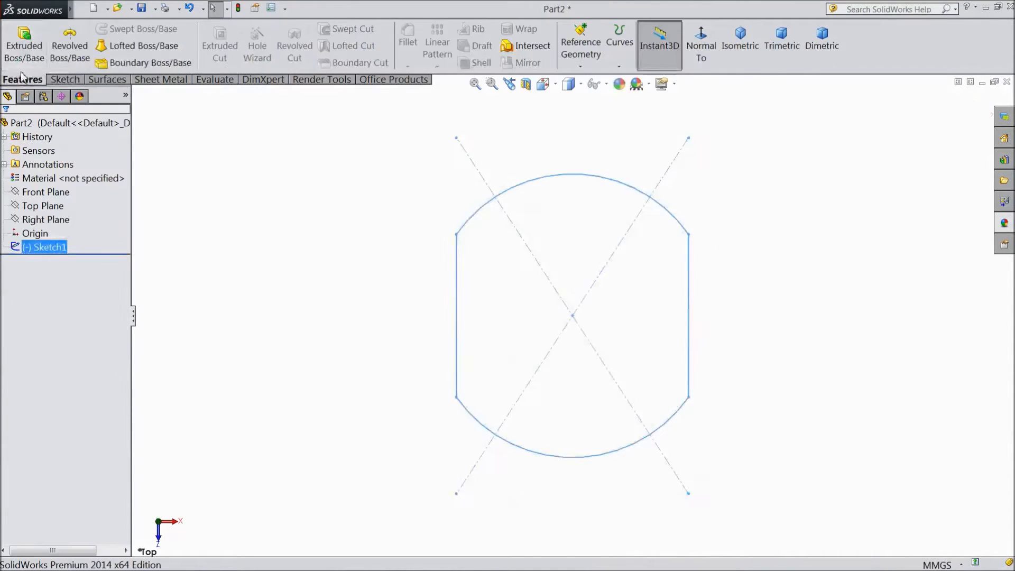
# - Extrude the flat-sided profile into a thin base plate and select its top face for the next sketch
pyautogui.click(24, 45)
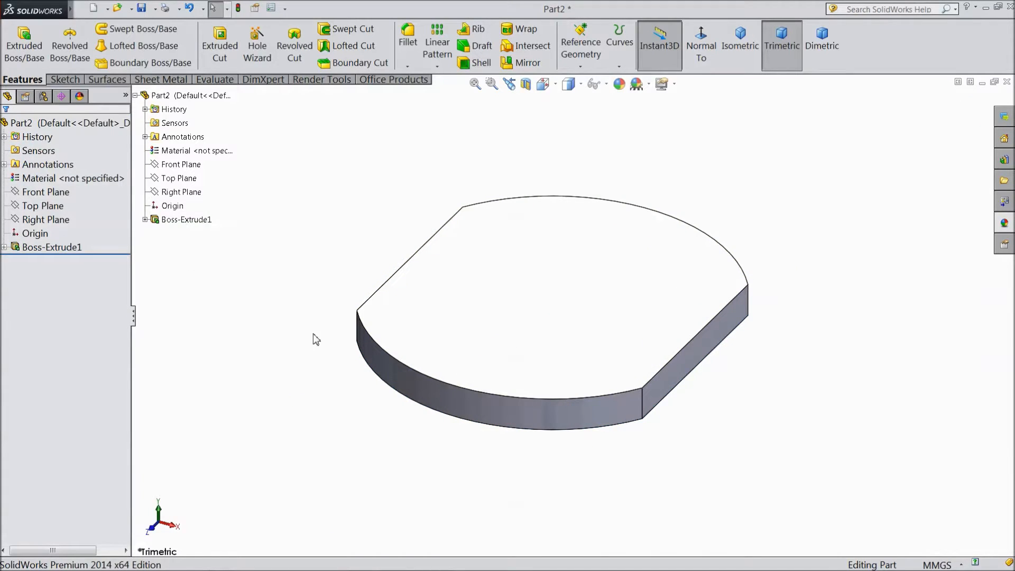
pyautogui.click(51, 247)
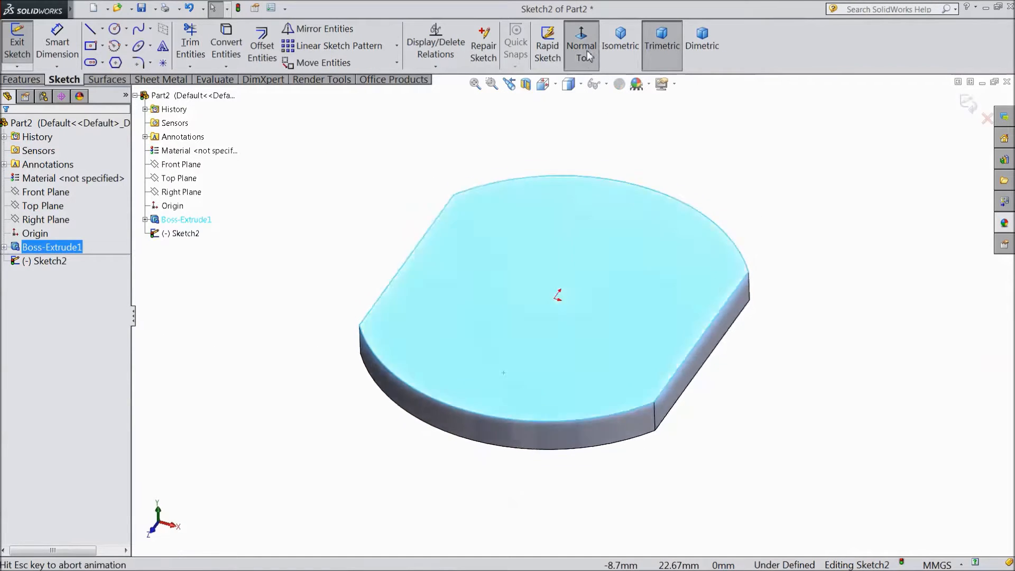
# - Viewing normal to the top face, sketch a construction circle at the origin dimensioned to 14 diameter
pyautogui.click(580, 45)
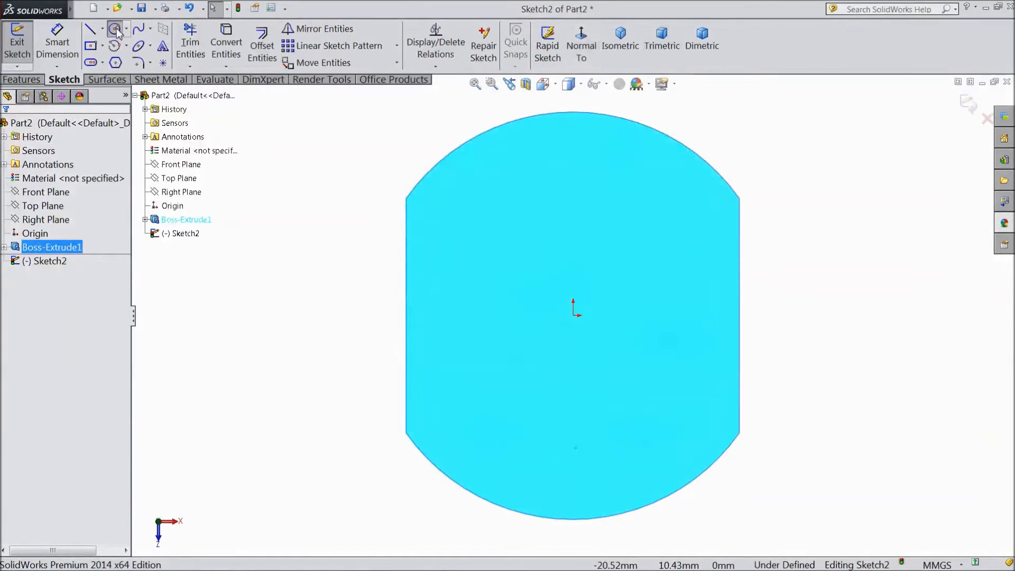
pyautogui.click(114, 29)
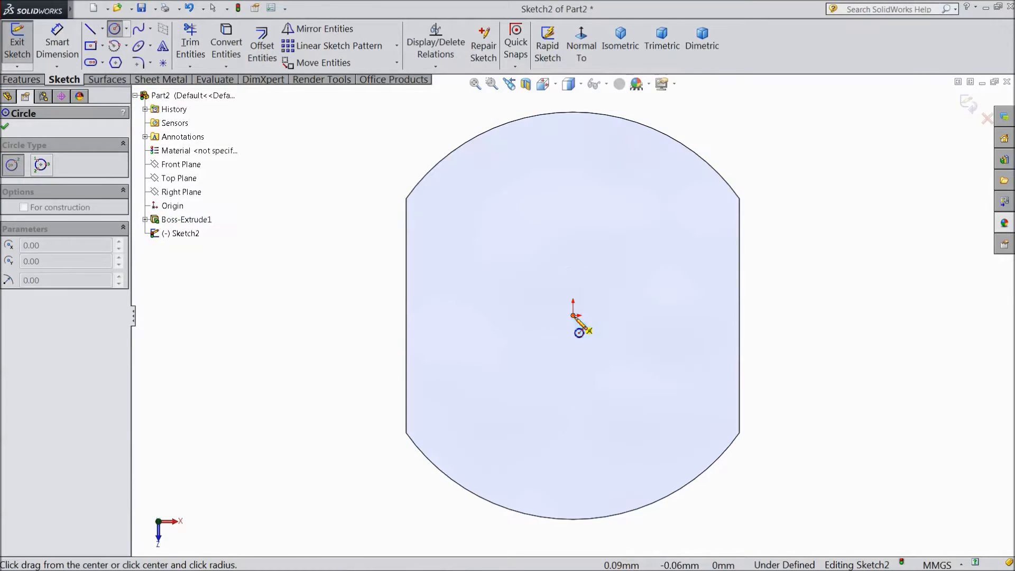
pyautogui.moveTo(571, 316); pyautogui.dragTo(702, 316)
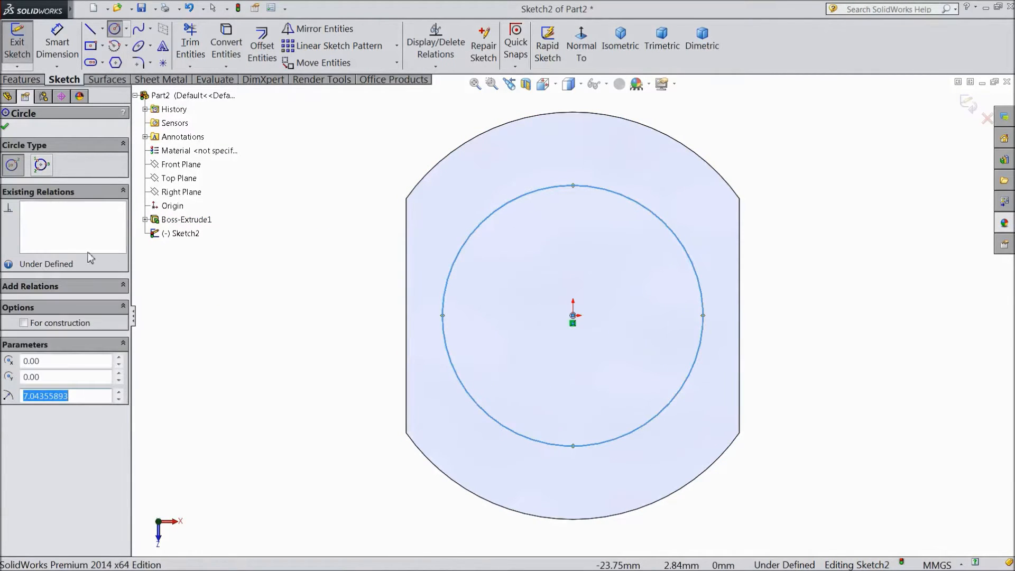
pyautogui.click(24, 323)
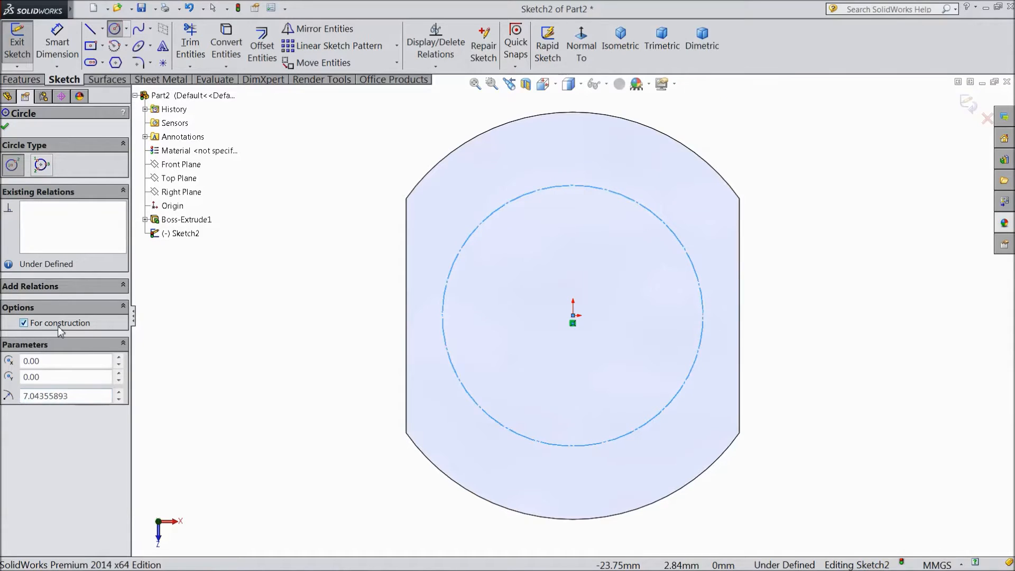
pyautogui.click(10, 96)
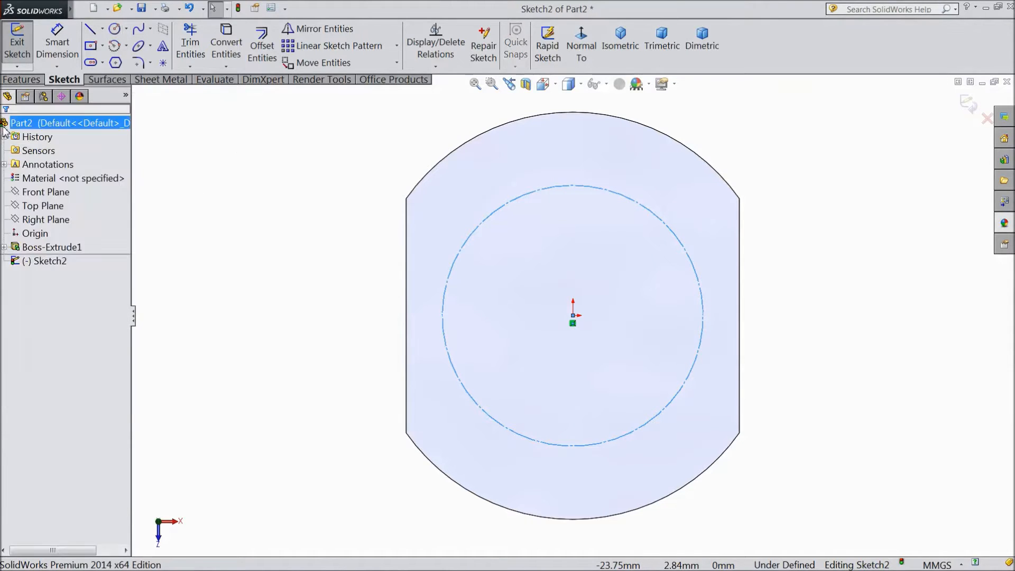
pyautogui.click(57, 47)
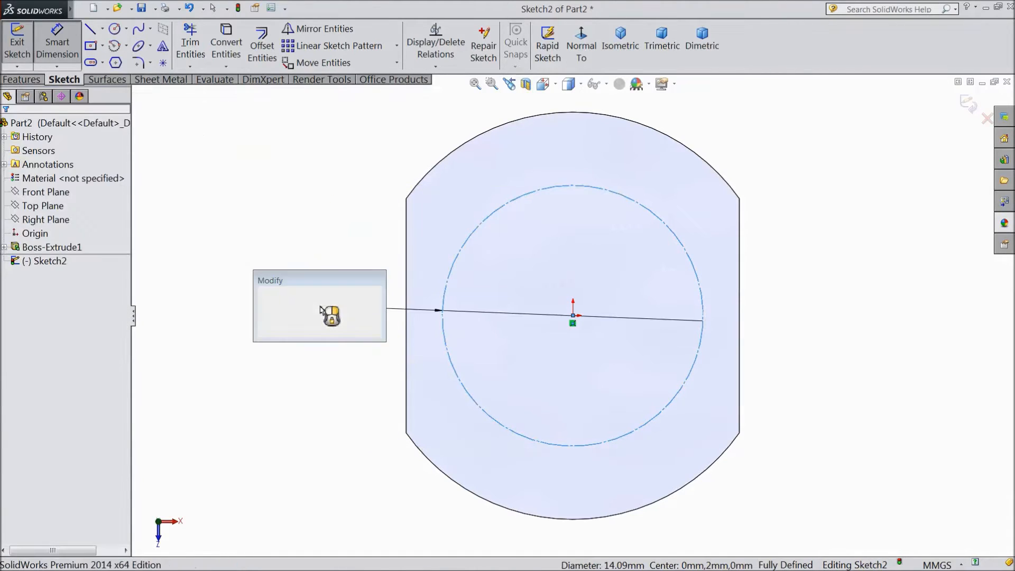
pyautogui.click(331, 315)
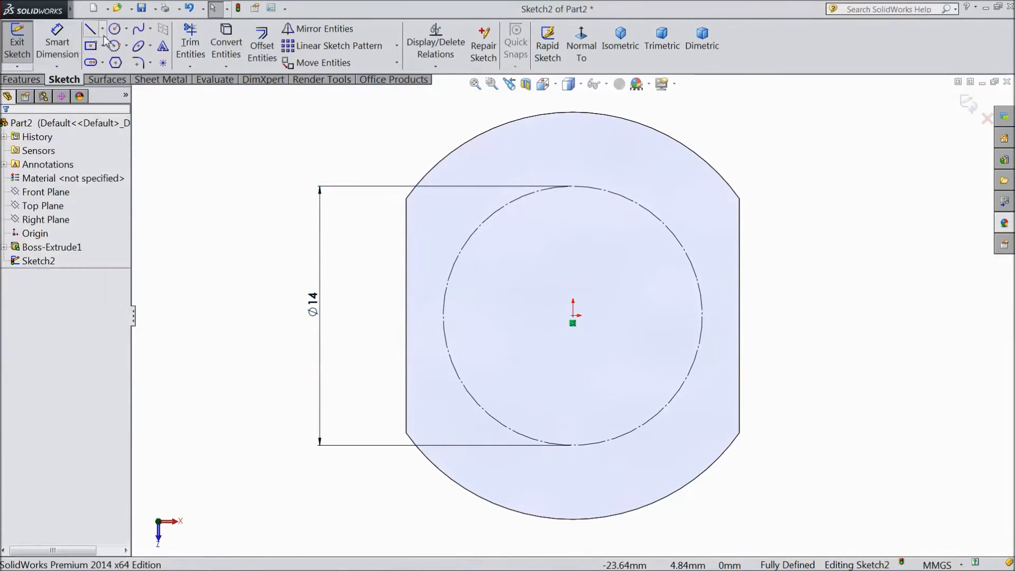
# - Draw construction lines from the origin to the circle, one vertical and one dimensioned at 45° from it
pyautogui.click(91, 29)
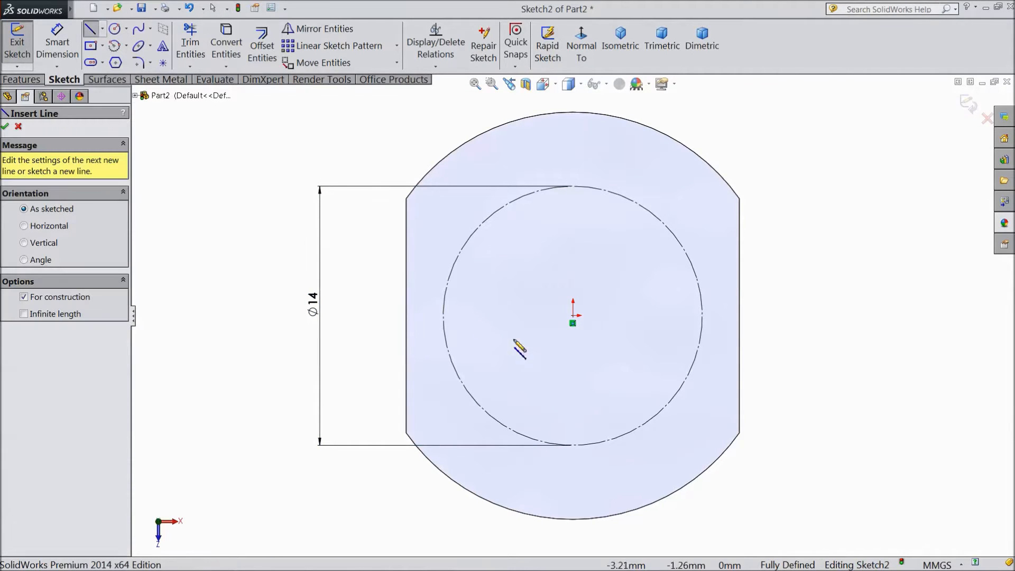
pyautogui.moveTo(572, 322); pyautogui.dragTo(576, 225)
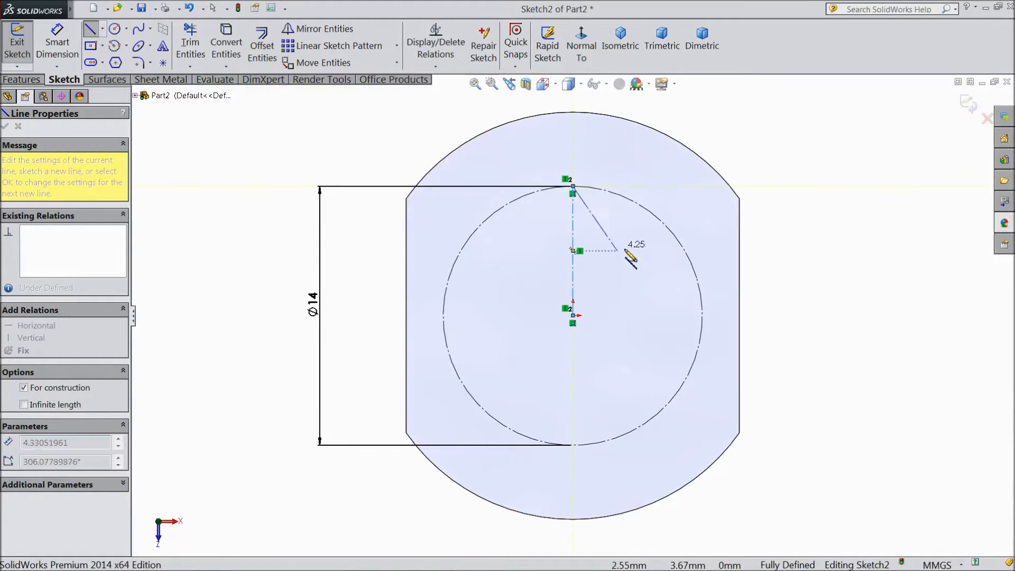
pyautogui.press('Escape')
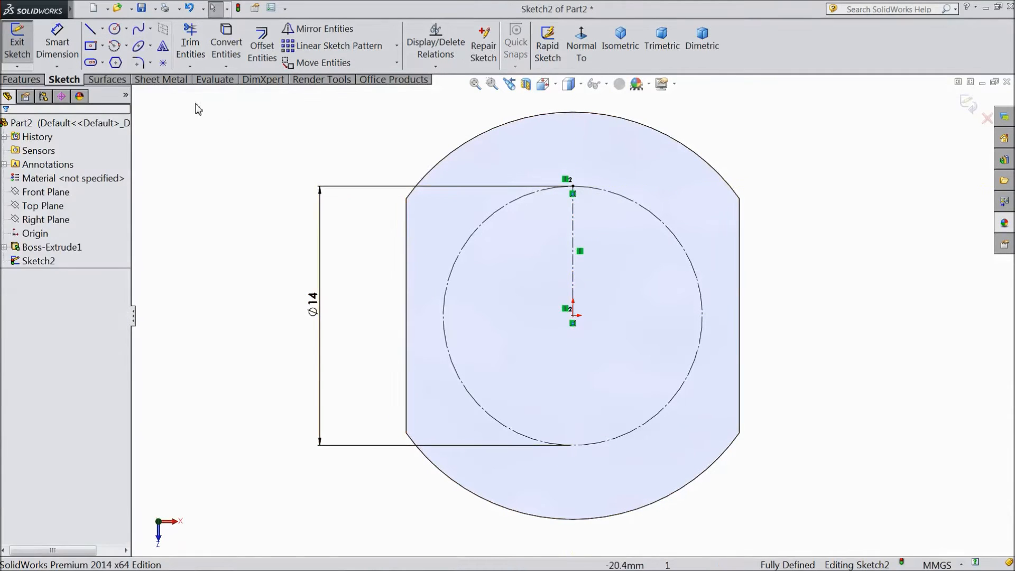
pyautogui.click(91, 28)
pyautogui.write('45')
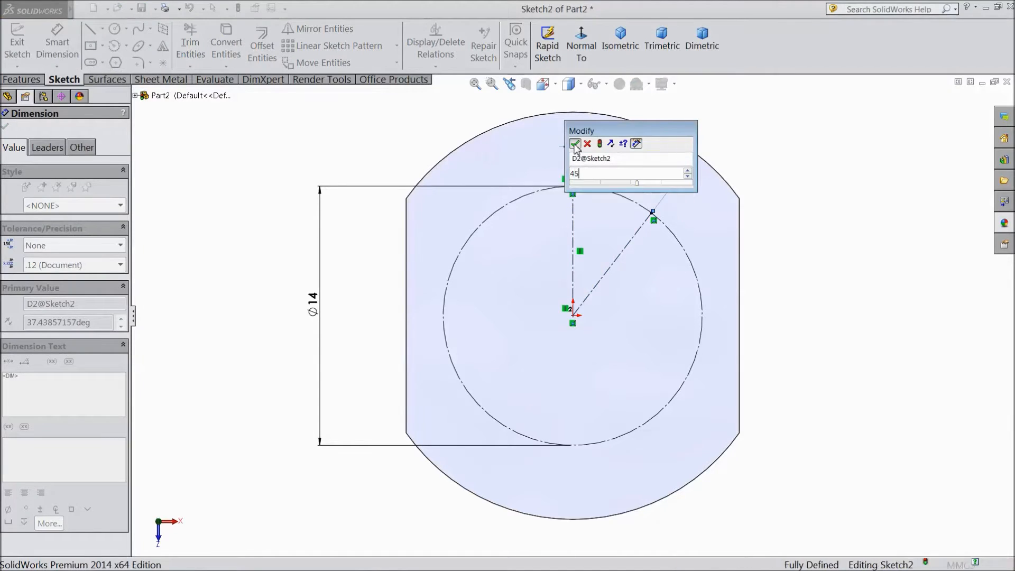
pyautogui.click(573, 144)
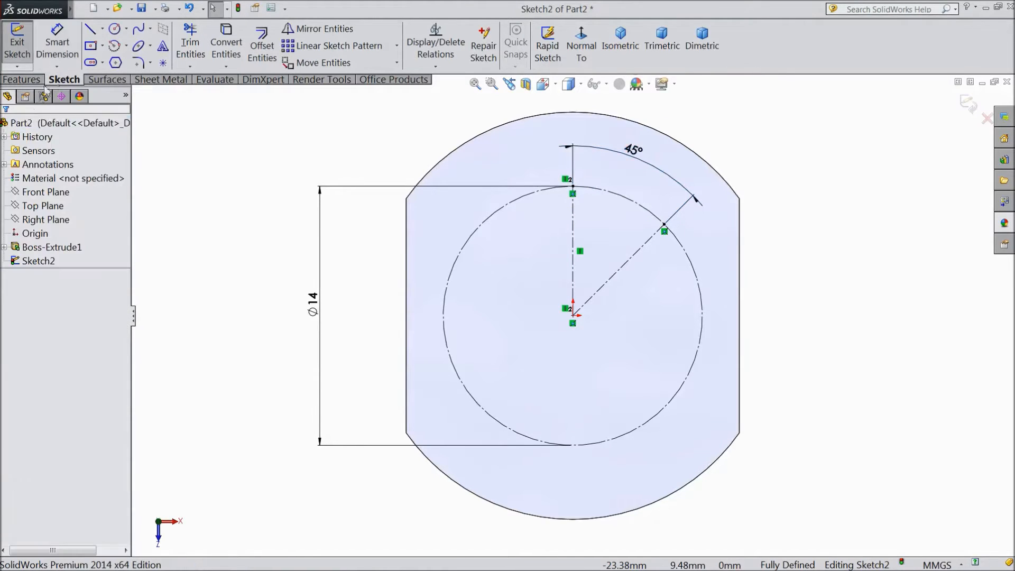
# - Sketch a hole circle on the construction circle with a 3.1 mm diameter
pyautogui.click(115, 29)
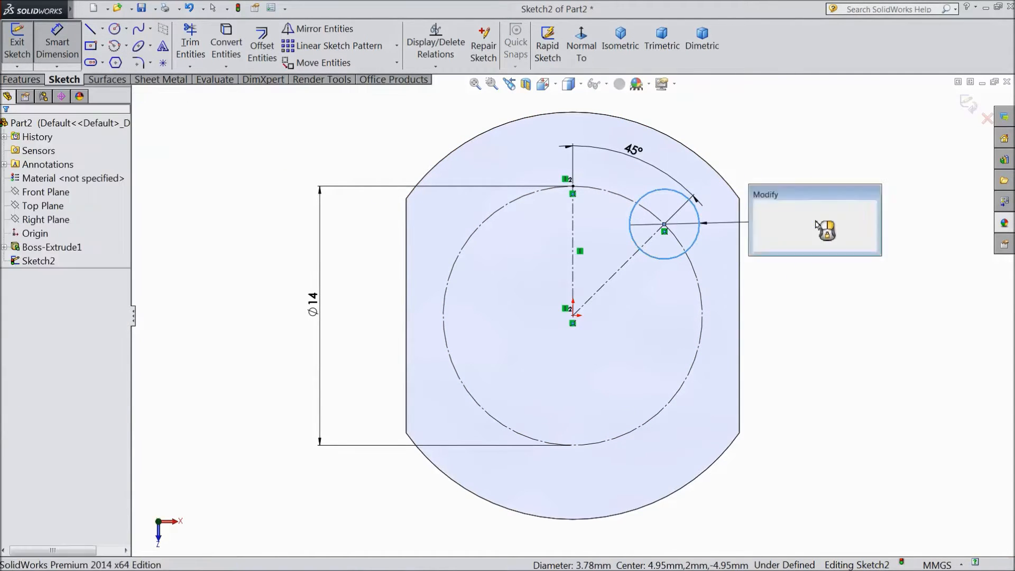
pyautogui.write('3.1')
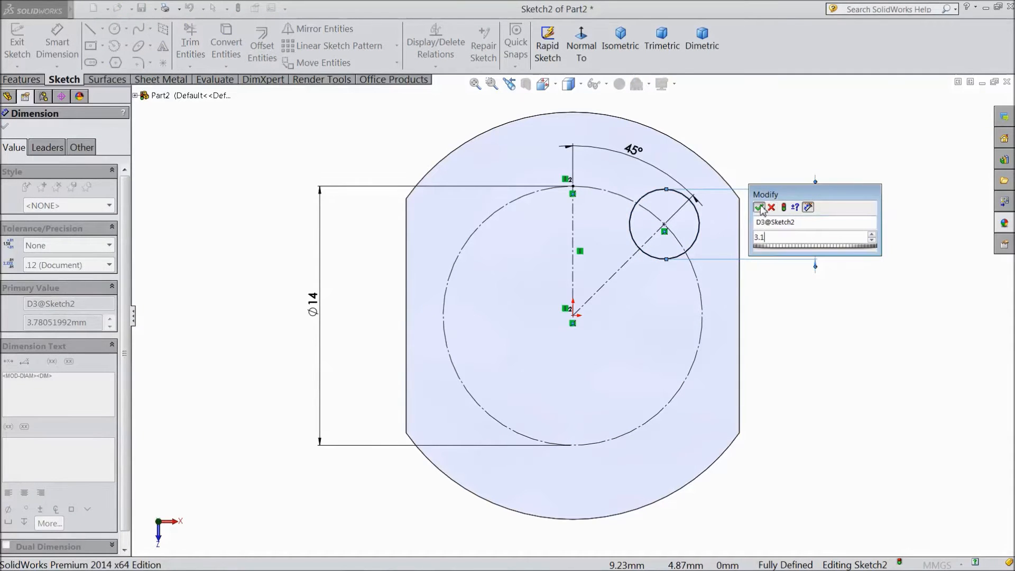
pyautogui.click(760, 207)
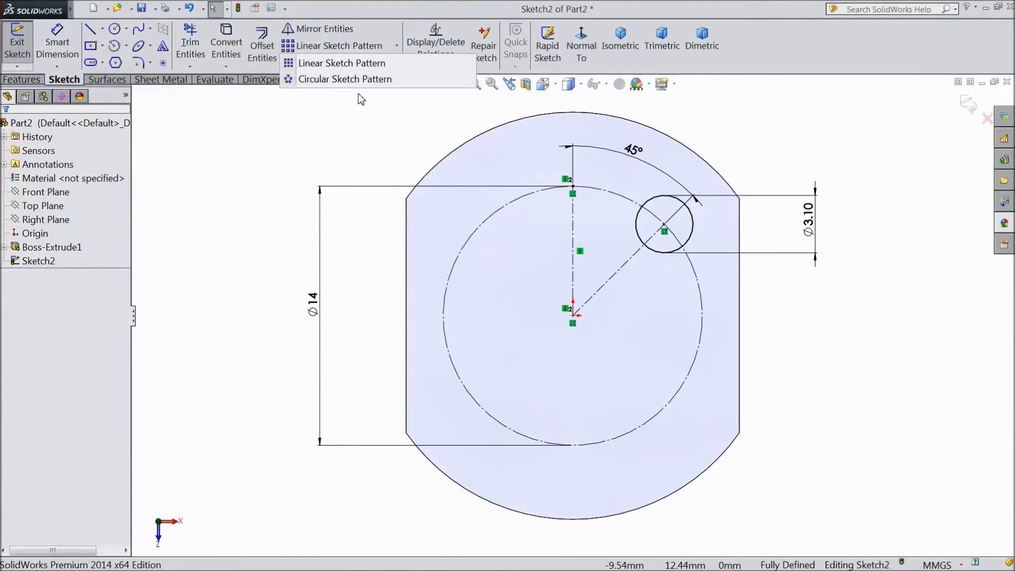
# - Pattern the hole circle into four equally spaced holes over 360° and exit the sketch
pyautogui.click(345, 79)
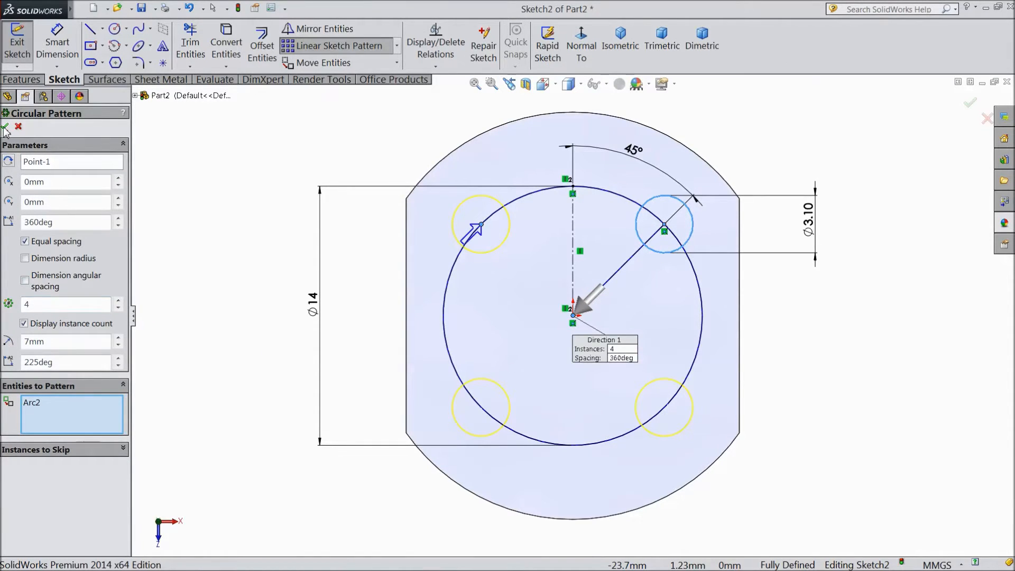
pyautogui.click(7, 126)
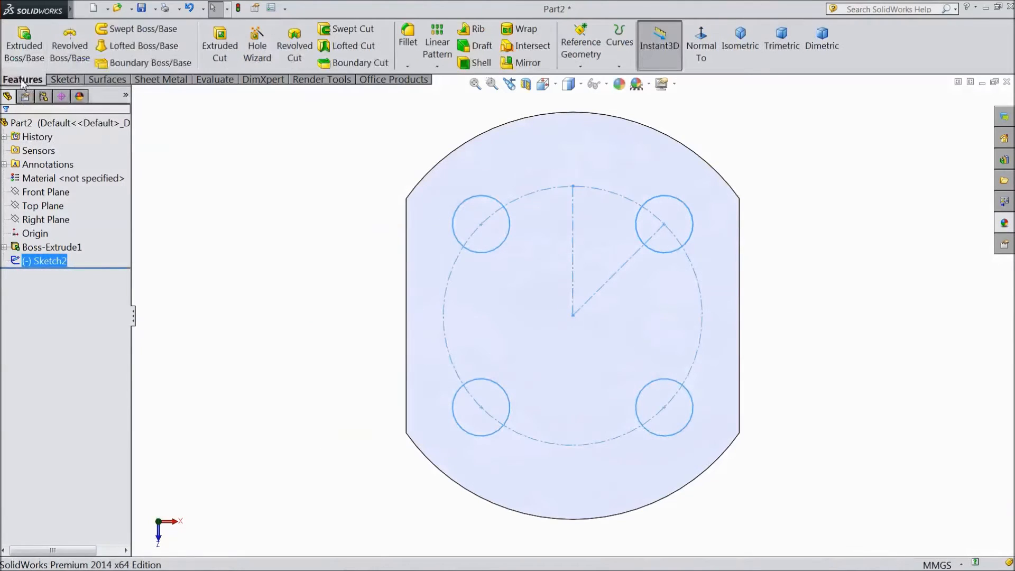
# - Extruded Cut the four hole circles Through All the base plate
pyautogui.click(220, 51)
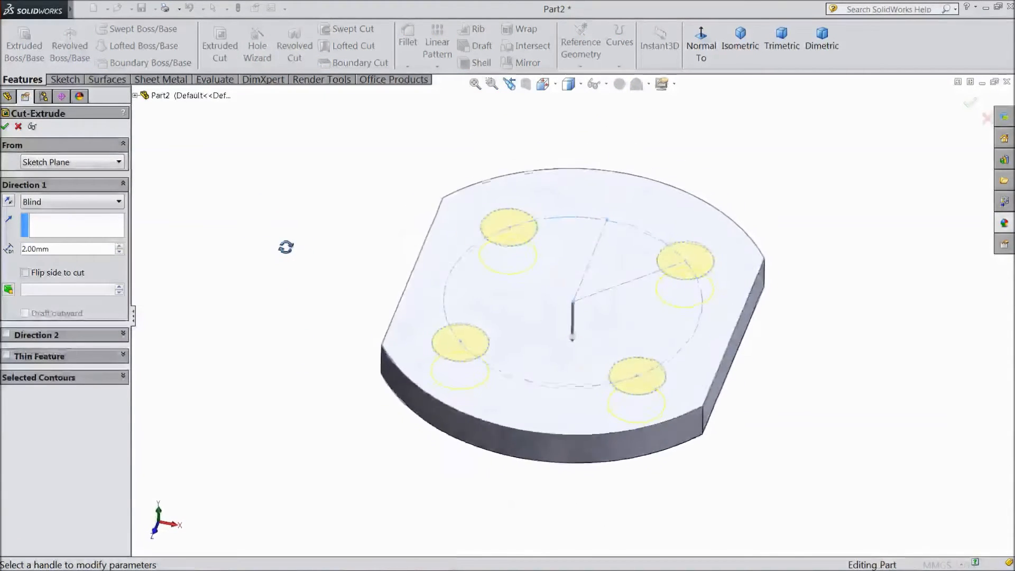
pyautogui.click(71, 201)
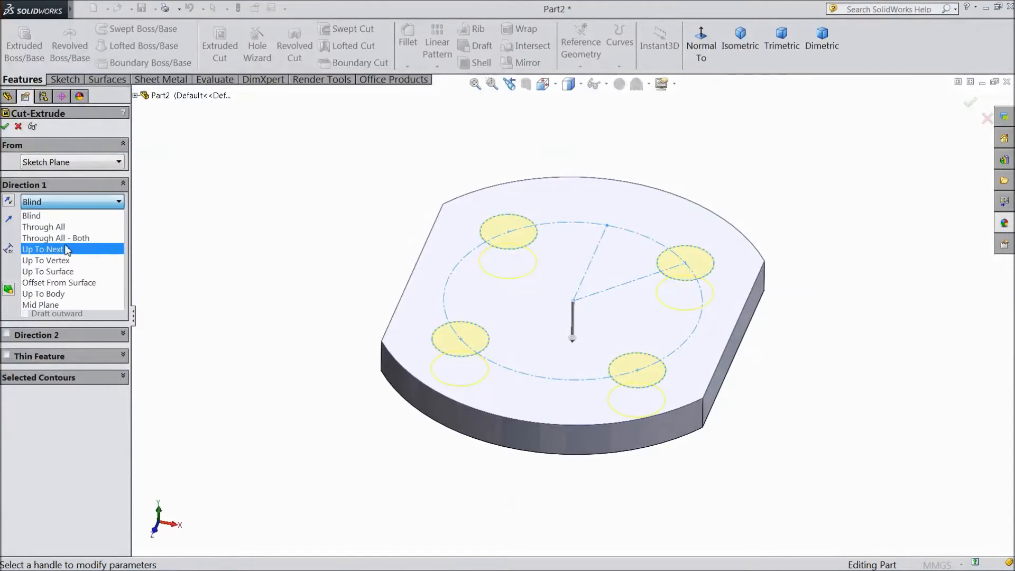
pyautogui.click(44, 226)
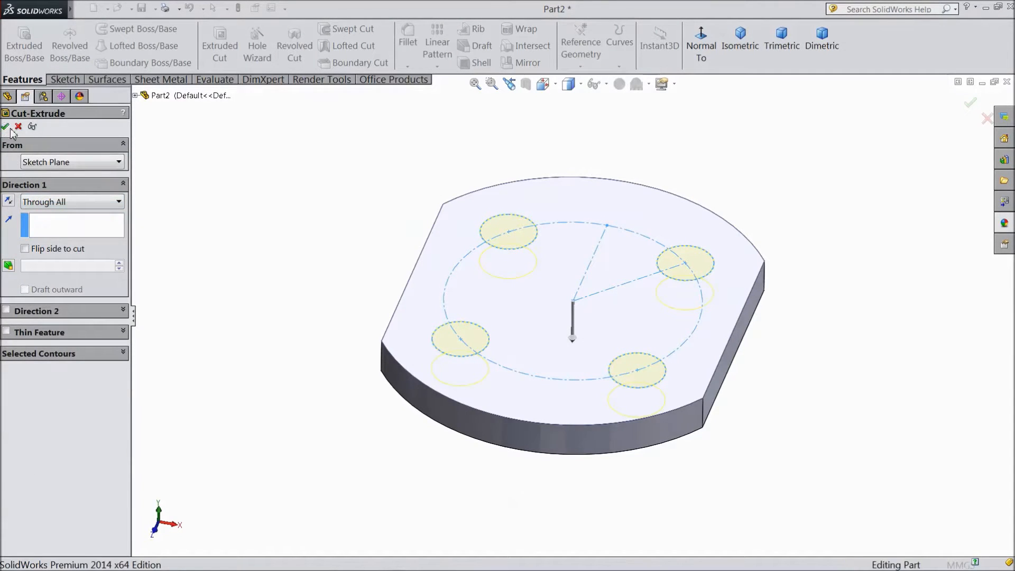
pyautogui.click(6, 126)
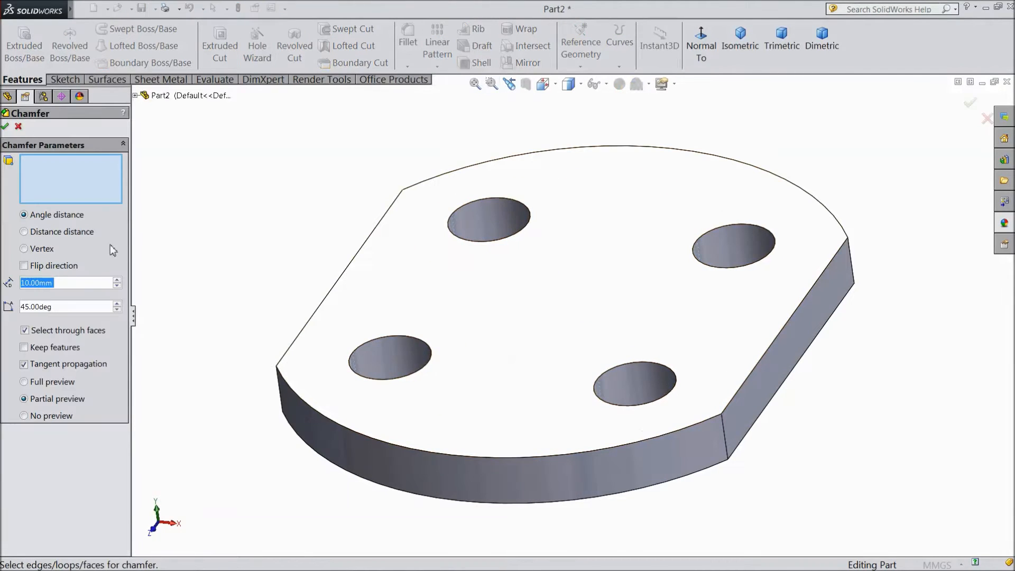
# - Apply a 0.5 mm × 45° chamfer to the plate's two curved top edges and the hole rims
pyautogui.write('0.')
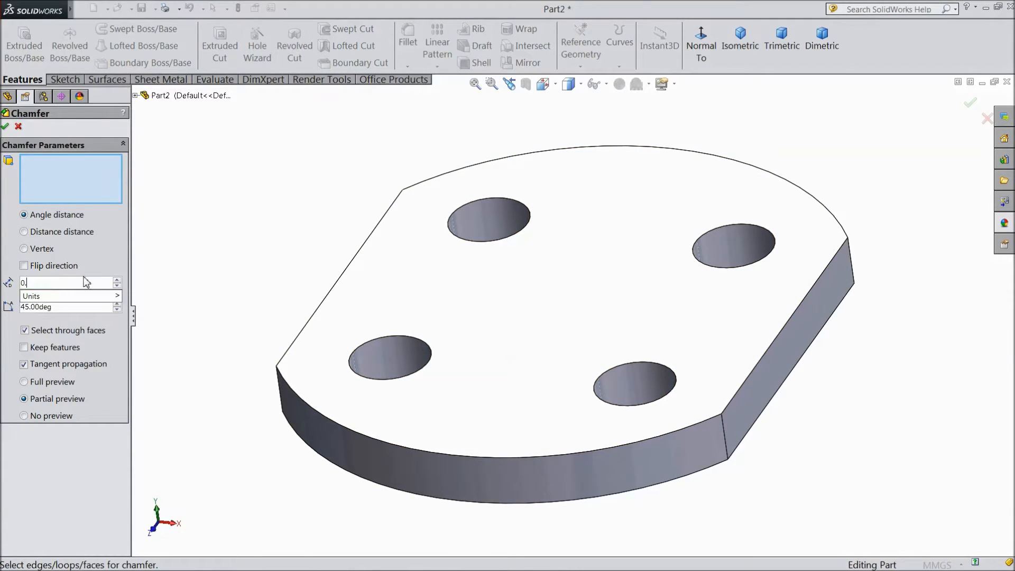
pyautogui.click(445, 457)
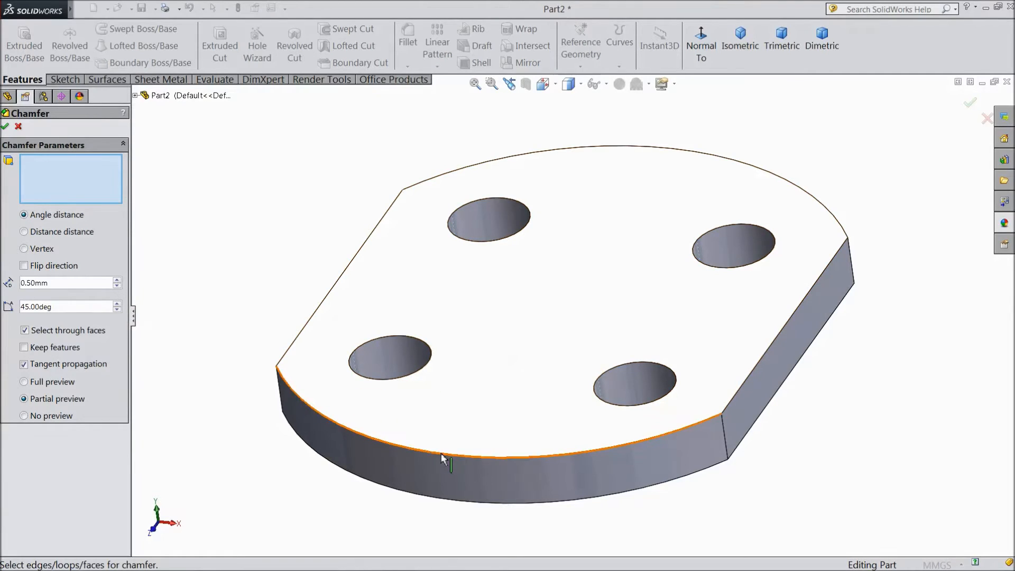
pyautogui.click(445, 449)
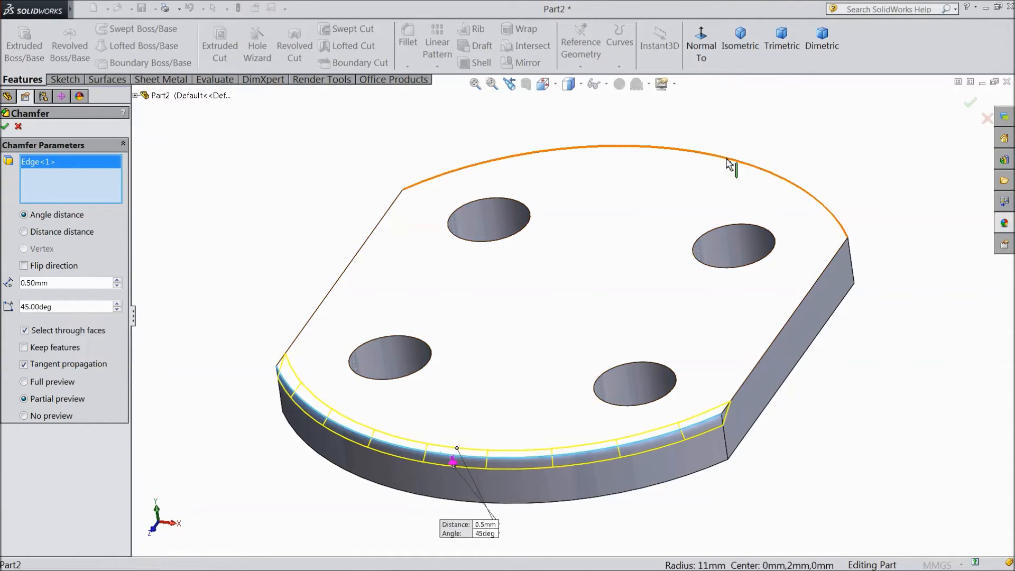
pyautogui.click(731, 223)
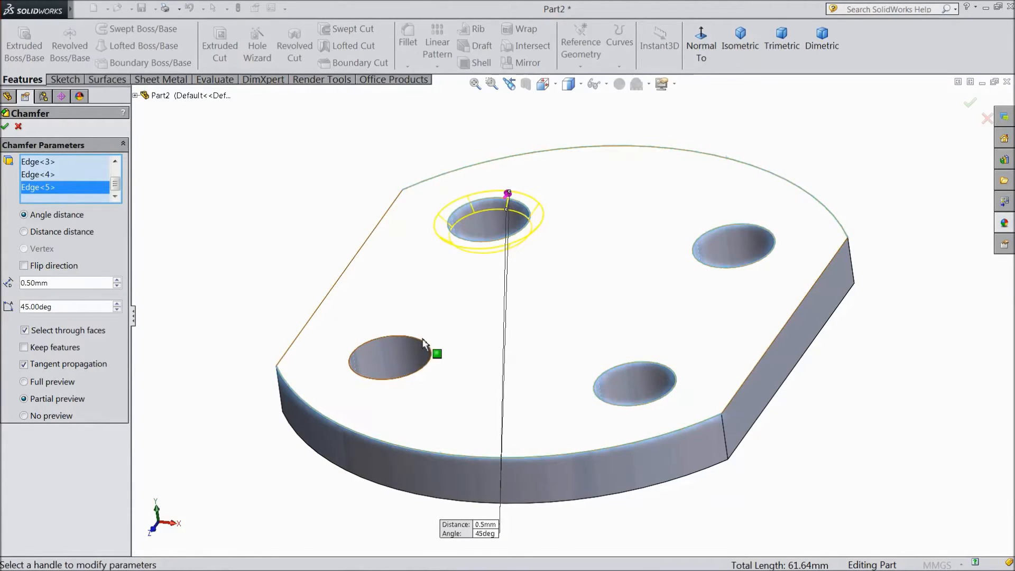
pyautogui.click(390, 359)
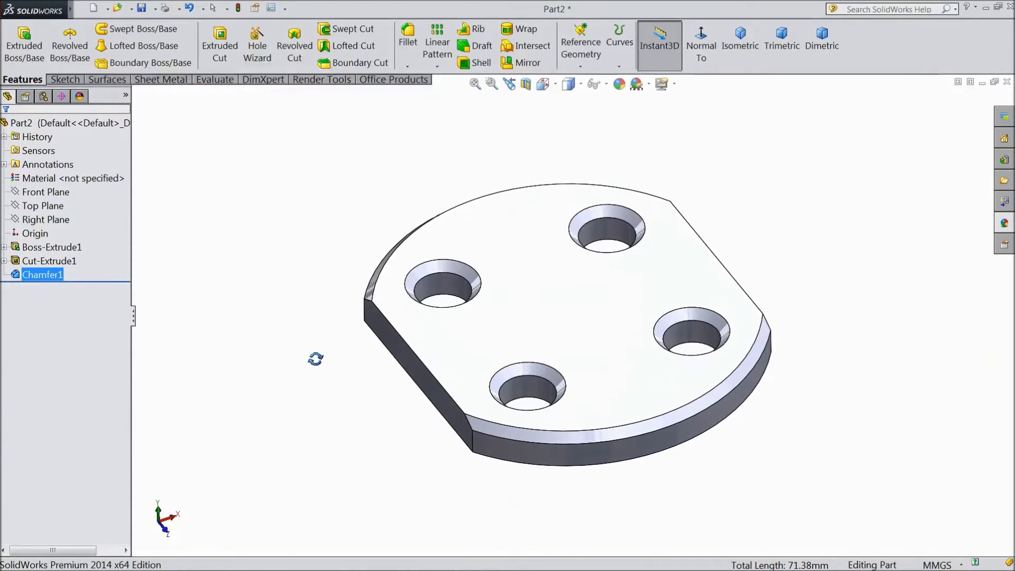
# - On the Front Plane, viewed normal to, sketch the boss half-profile: vertical centre line, tangent arc and vertical side line
pyautogui.click(45, 192)
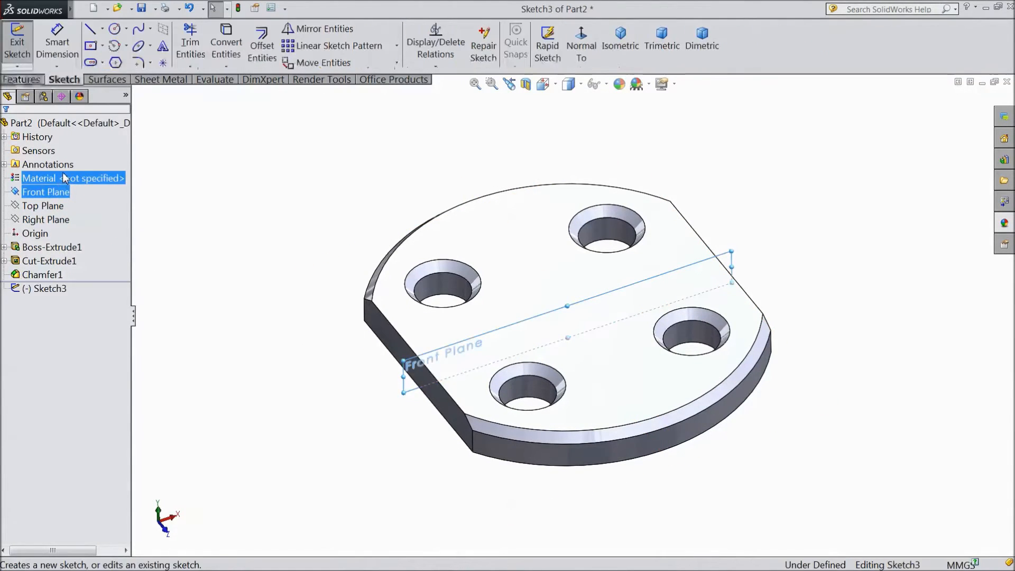
pyautogui.click(580, 45)
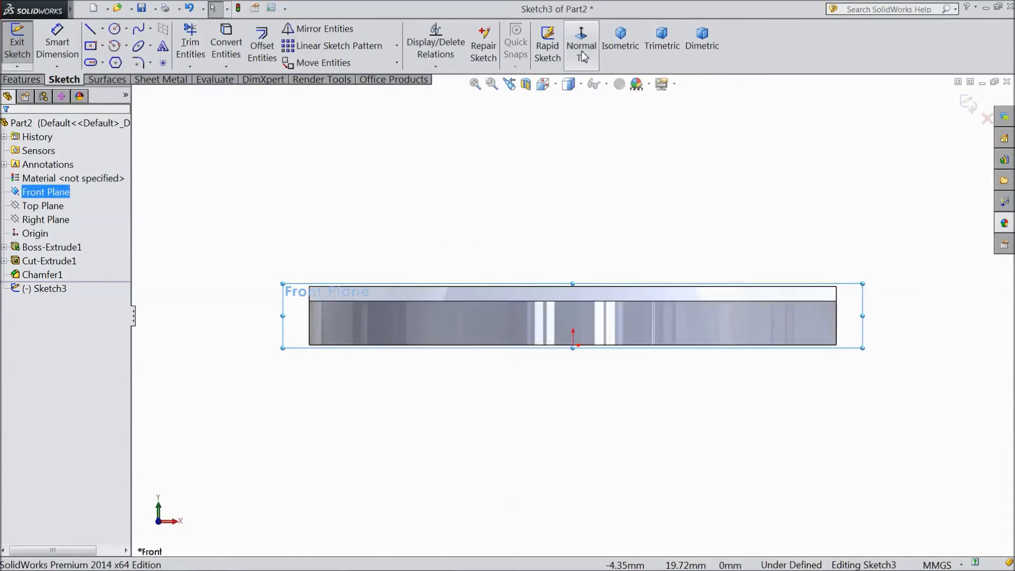
pyautogui.click(93, 28)
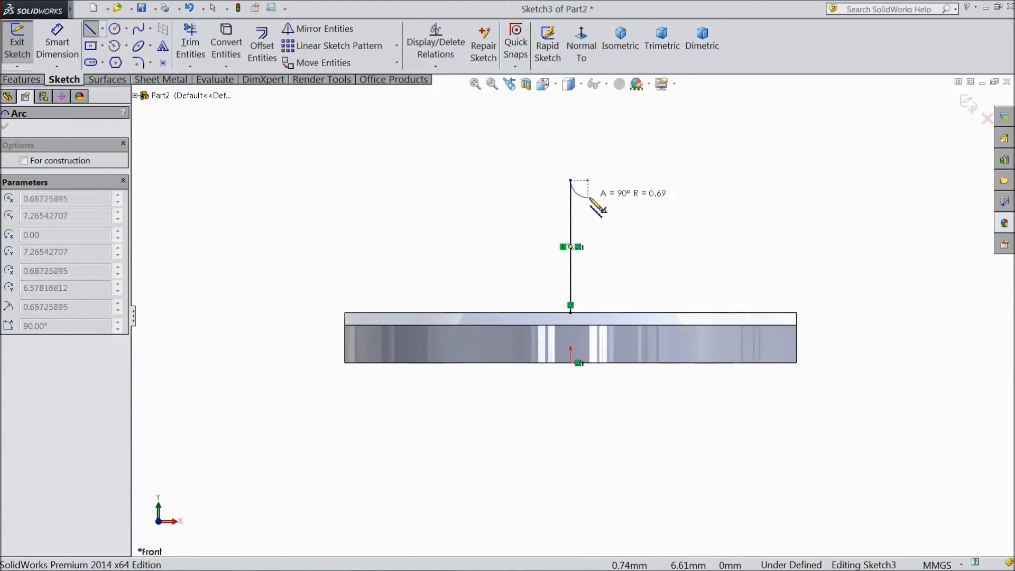
pyautogui.moveTo(579, 197); pyautogui.dragTo(586, 184)
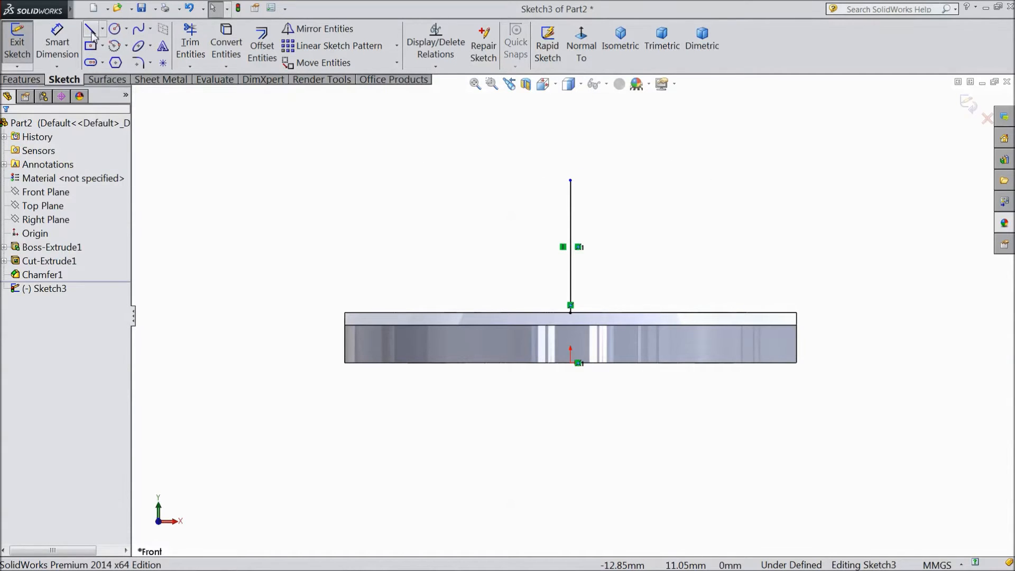
pyautogui.click(89, 29)
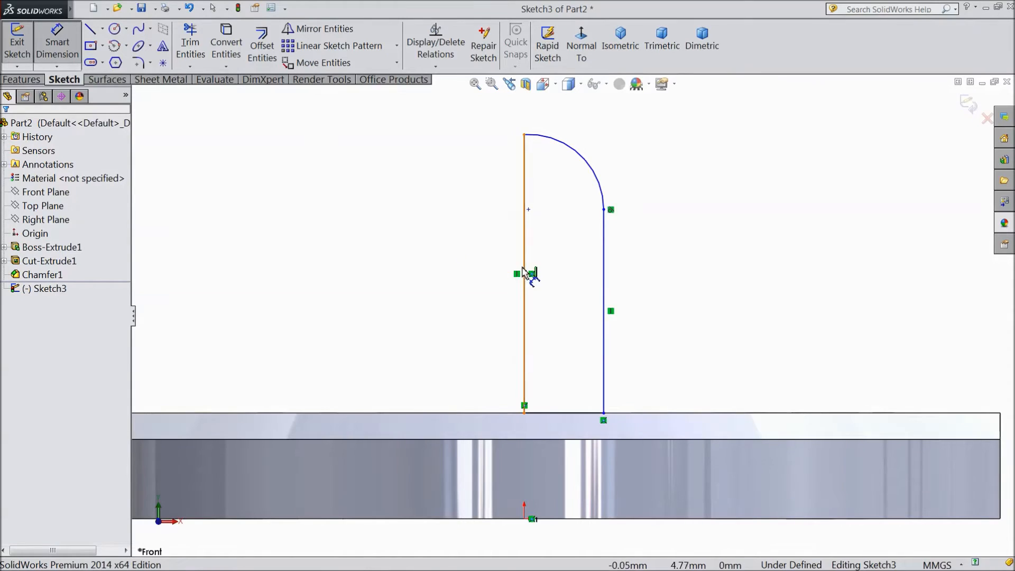
# - Dimension the profile's centre line to 14 mm and its straight side to 10 mm, keeping the redundant dimension as driven
pyautogui.click(524, 271)
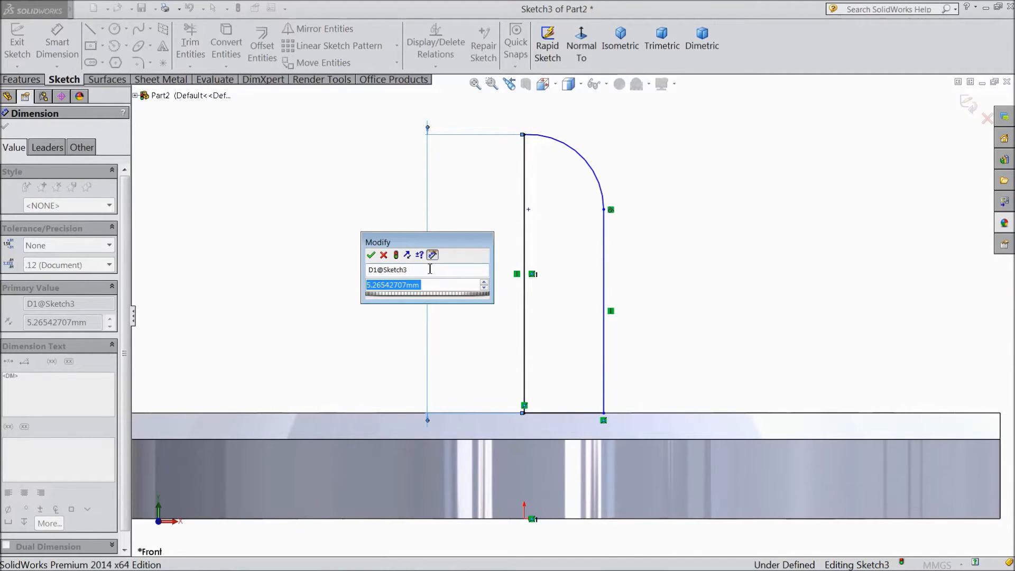
pyautogui.click(371, 255)
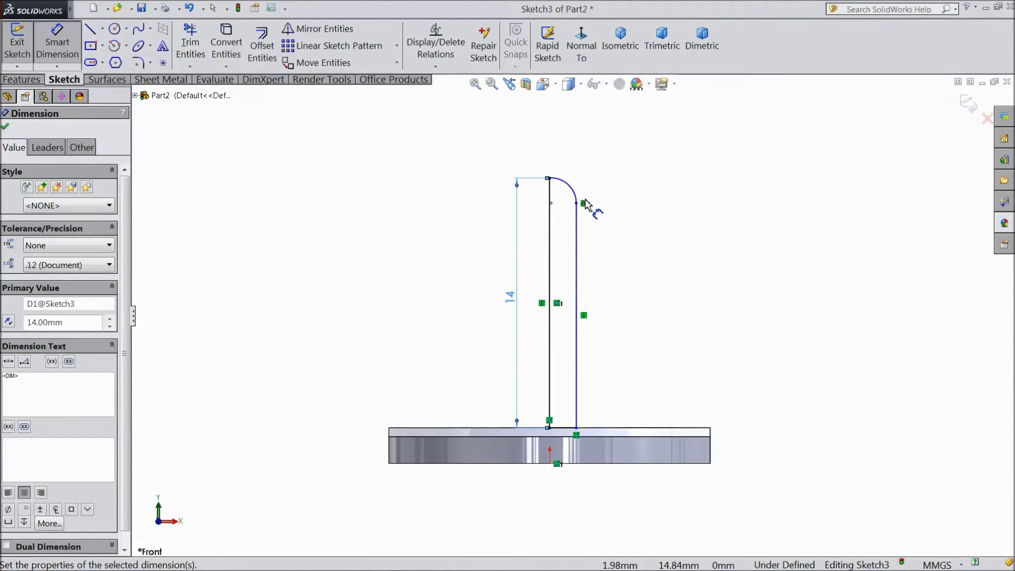
pyautogui.moveTo(589, 233)
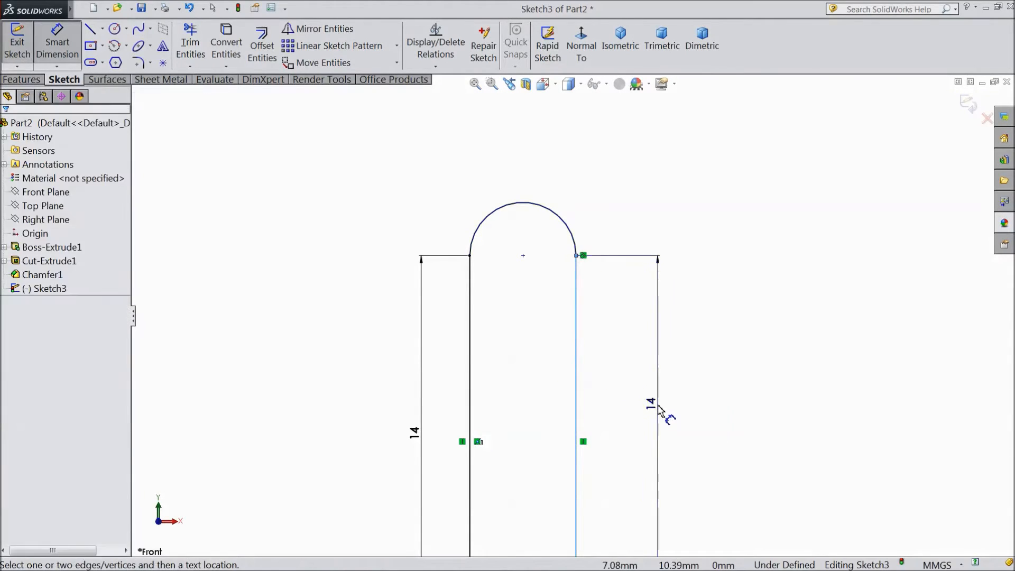
pyautogui.click(656, 401)
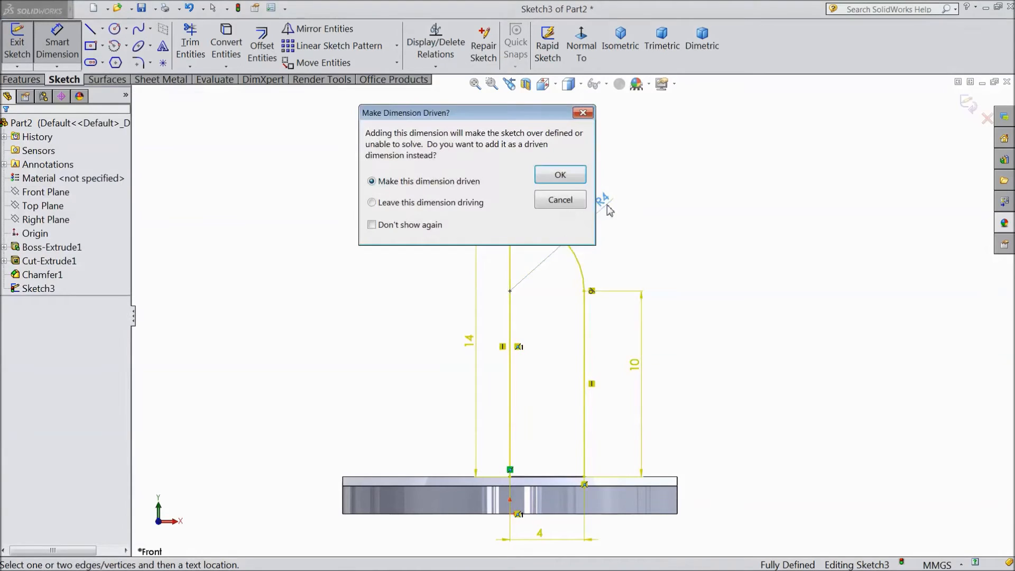
pyautogui.click(559, 174)
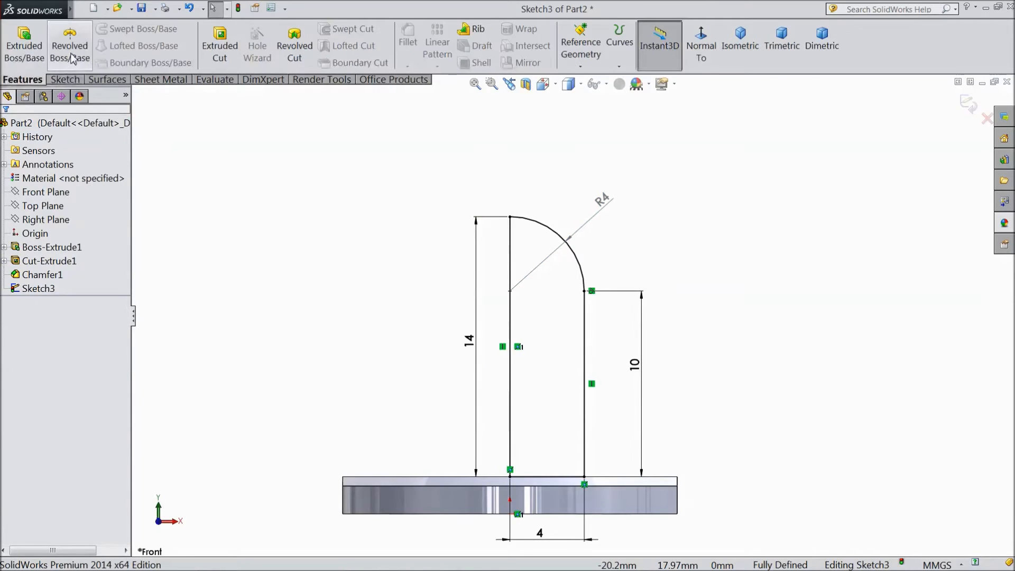
# - Revolve the profile about its centre line into Revolve1, then begin a sketch on the Right Plane
pyautogui.click(70, 44)
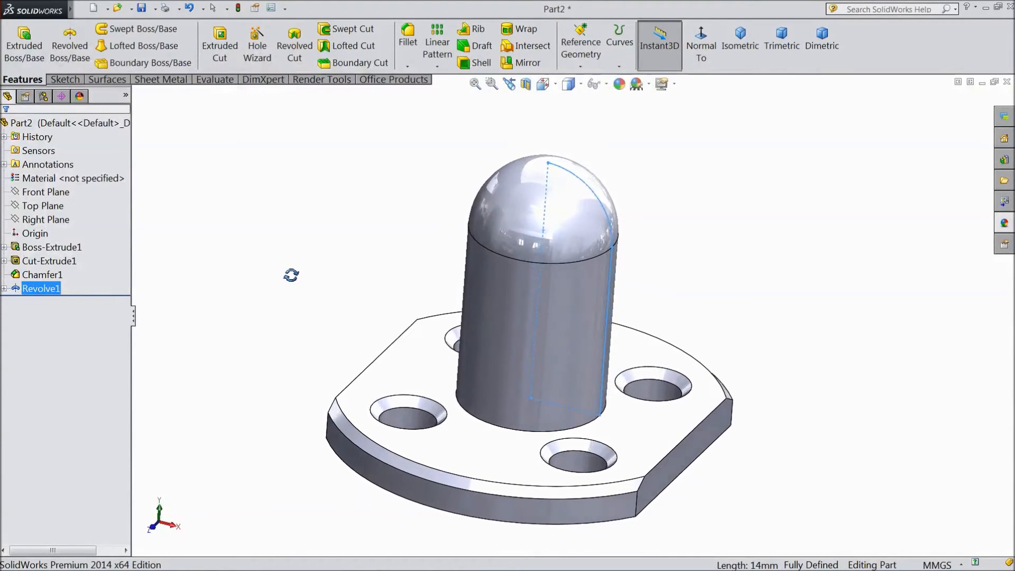
pyautogui.click(45, 220)
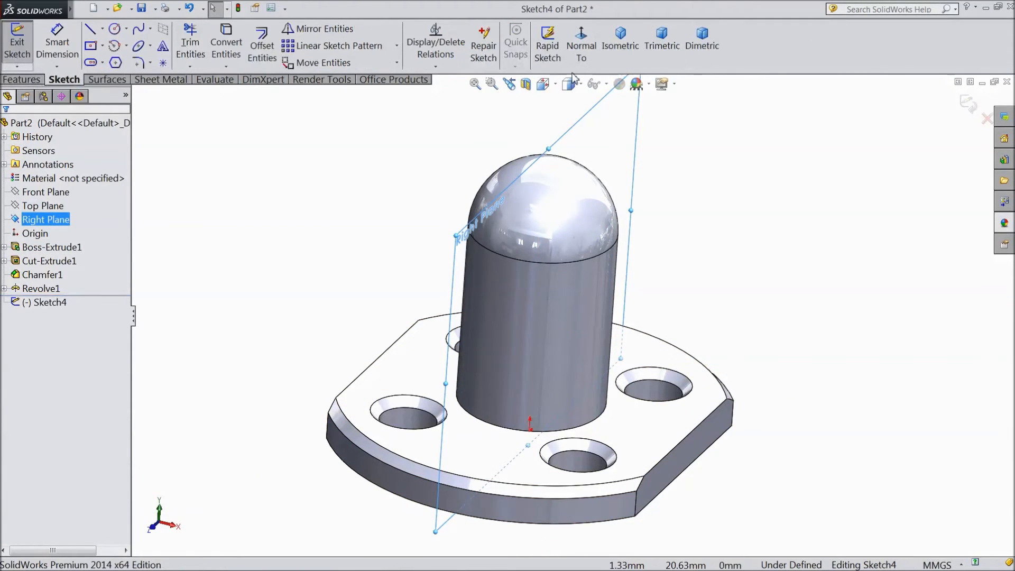
# - Sketch a centred rectangle on the boss, 2 mm wide, viewed normal to the Right Plane
pyautogui.click(580, 42)
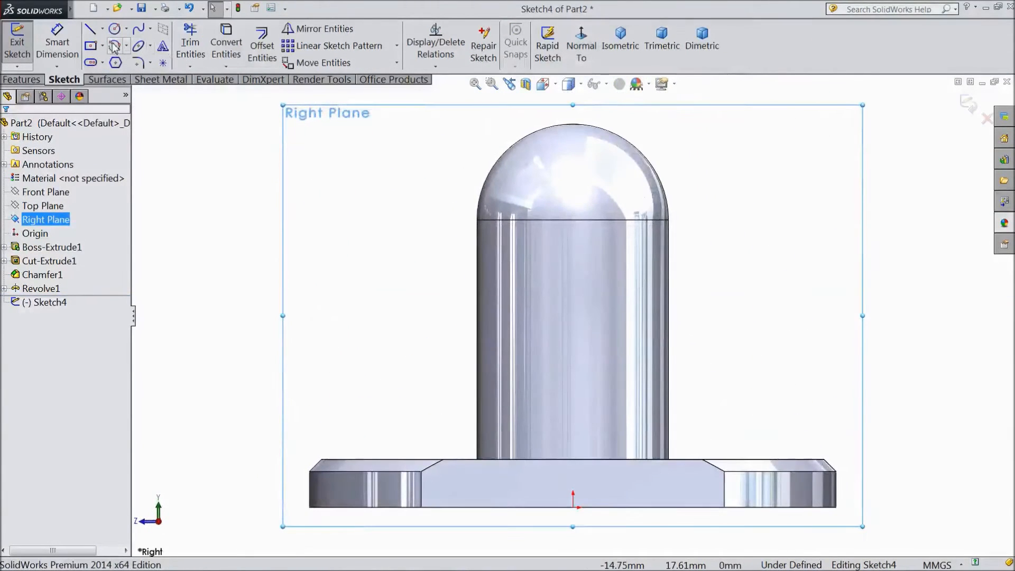
pyautogui.click(88, 45)
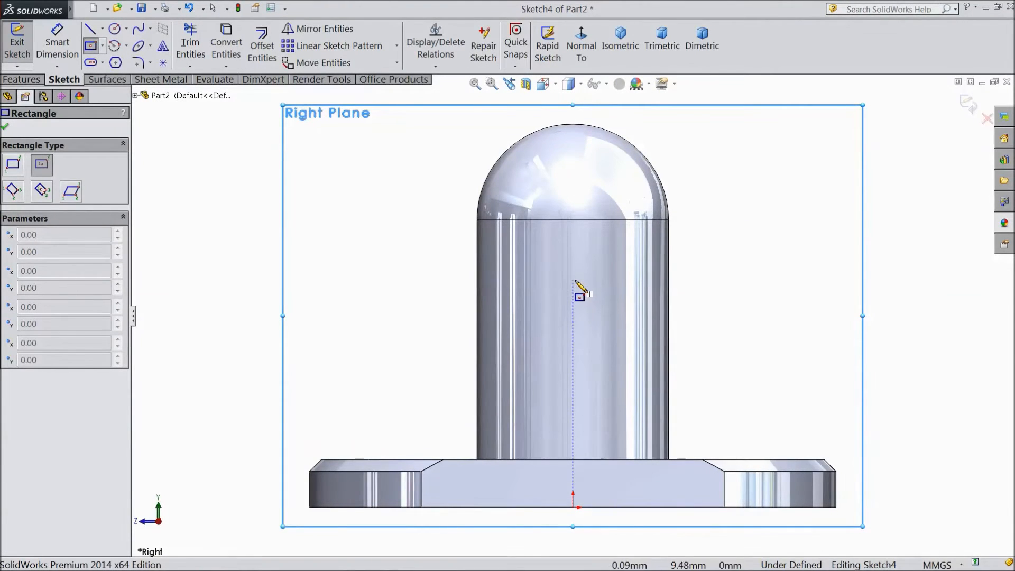
pyautogui.moveTo(575, 296); pyautogui.dragTo(584, 192)
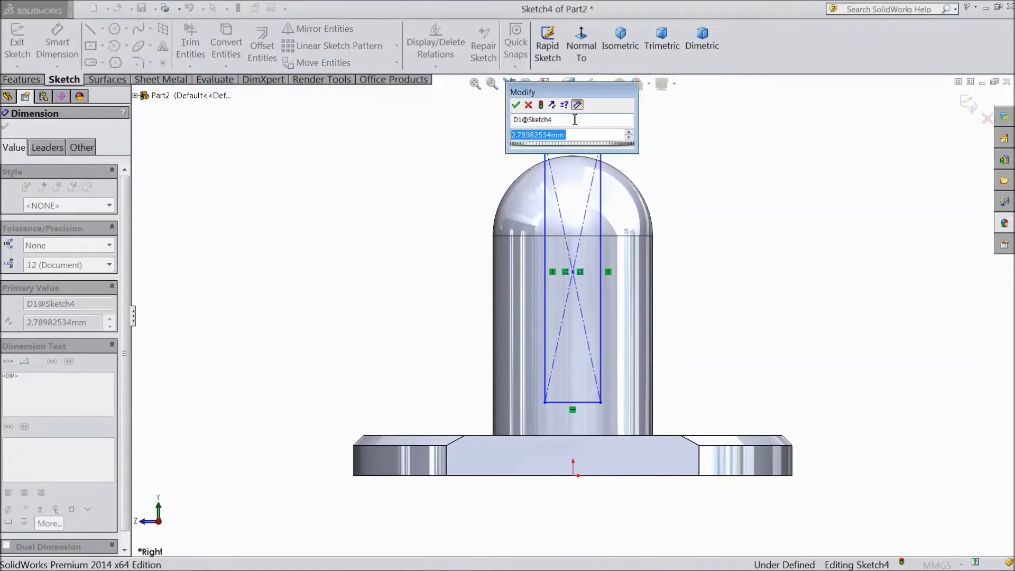
pyautogui.write('2')
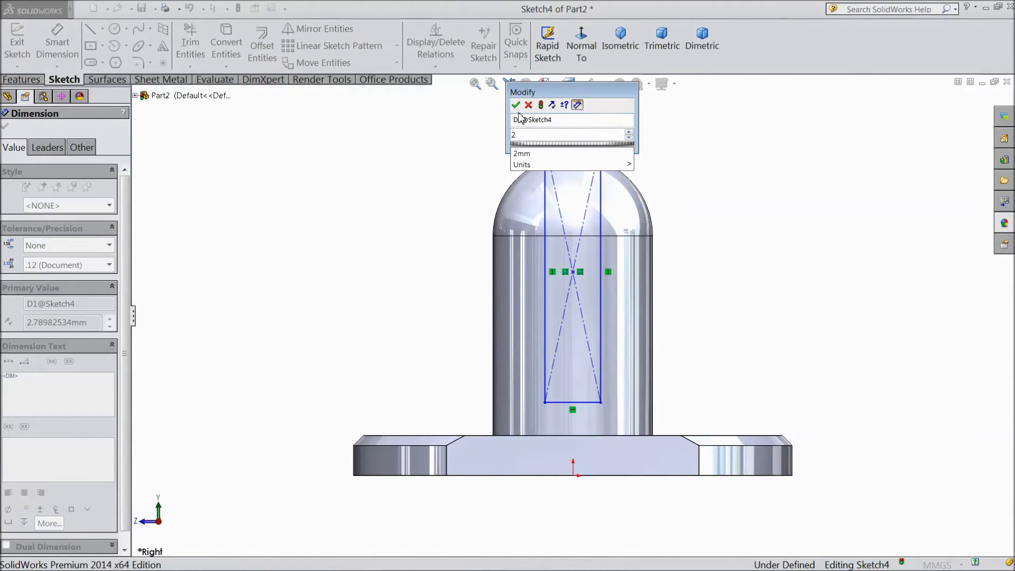
pyautogui.click(516, 105)
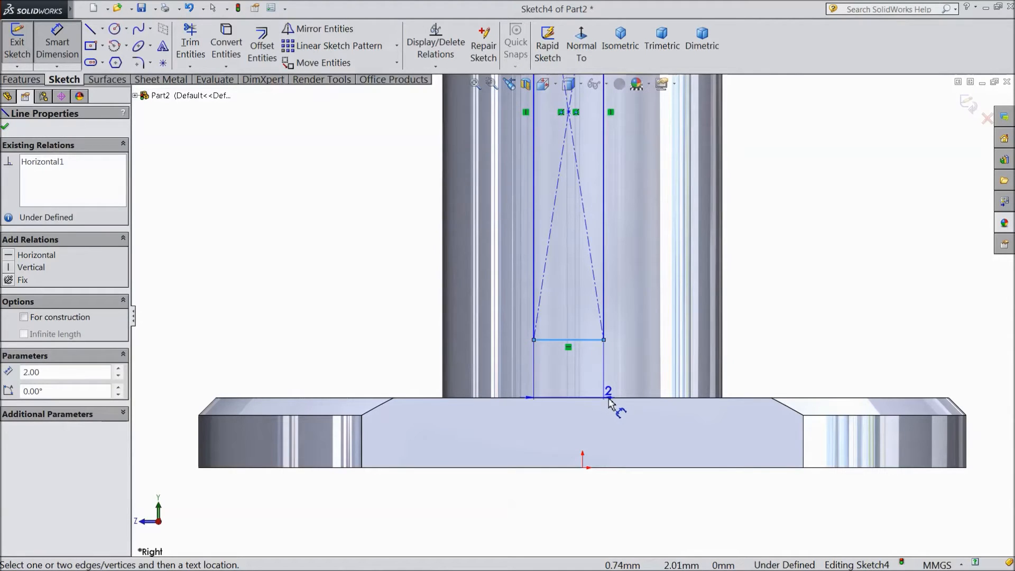
# - Dimension the slot rectangle 3.5 mm above the base, centred vertically on the origin
pyautogui.click(607, 391)
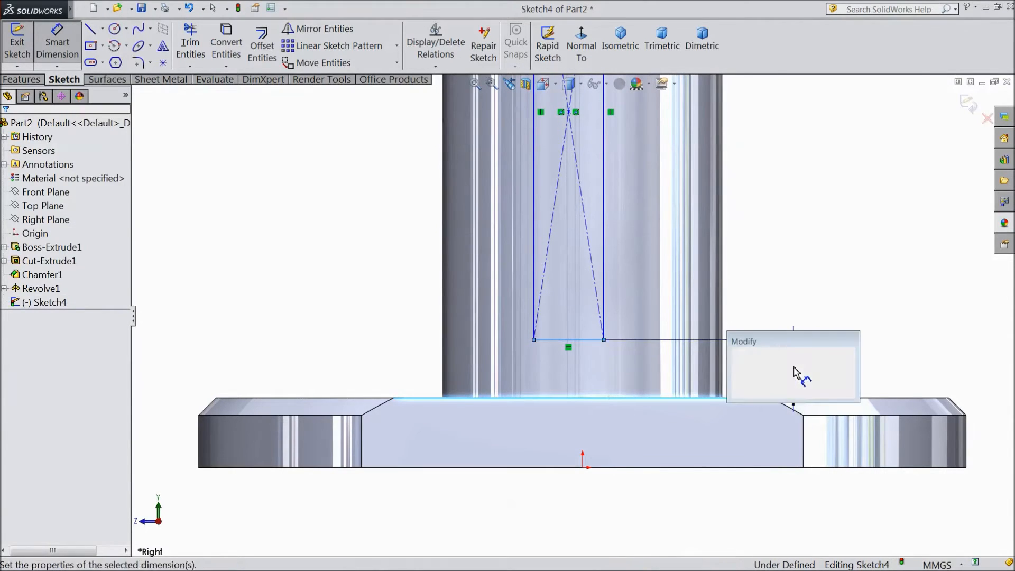
pyautogui.write('3.5')
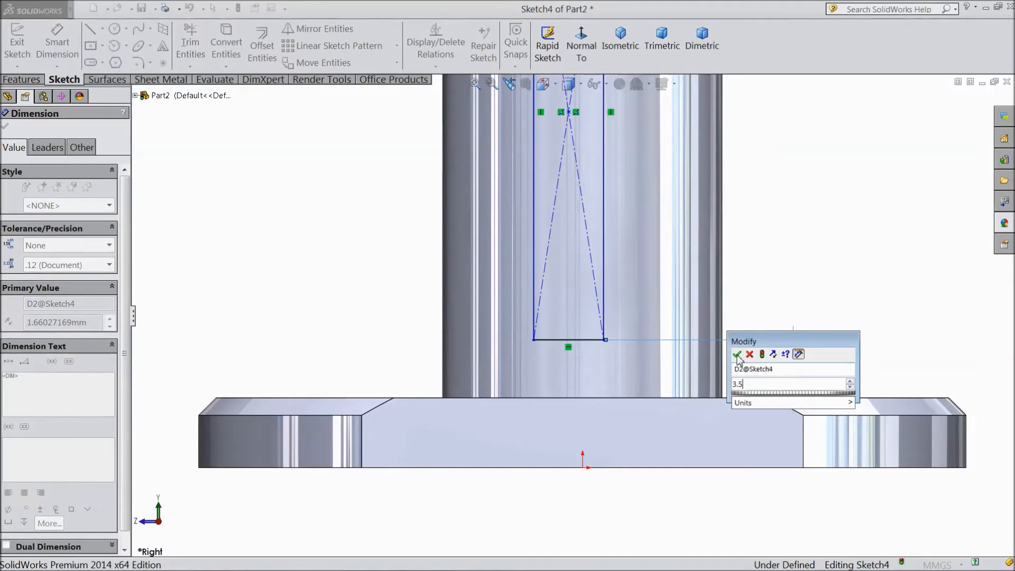
pyautogui.click(736, 354)
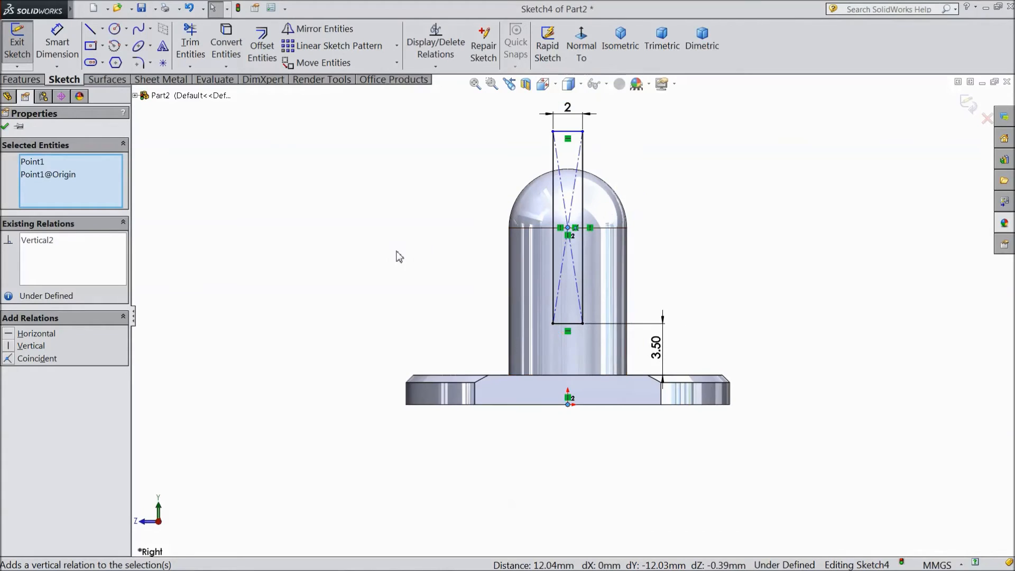
pyautogui.click(23, 79)
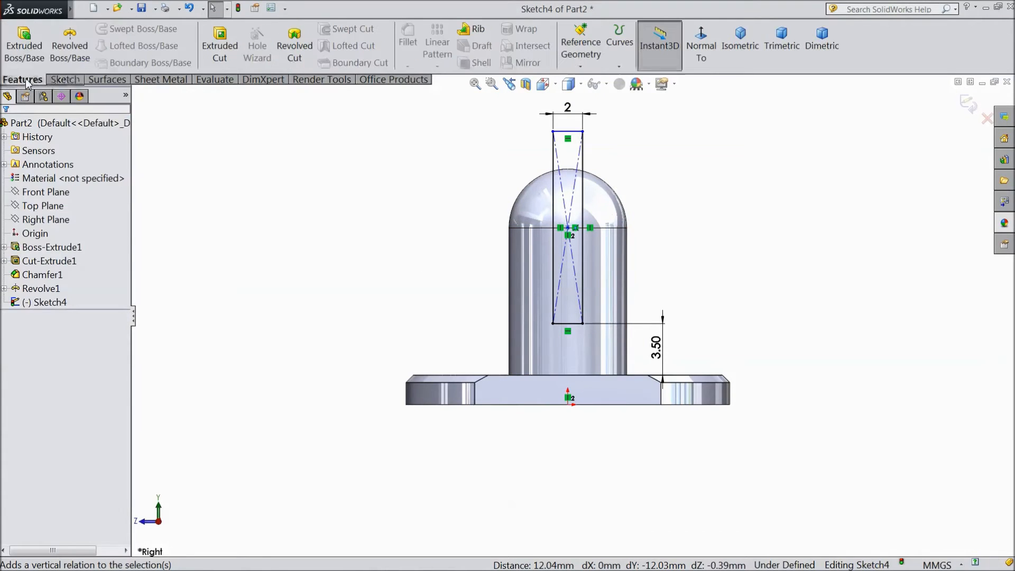
# - Cut the slot Mid Plane 16 mm through the dome as Cut-Extrude2, then begin a Front Plane sketch
pyautogui.click(220, 39)
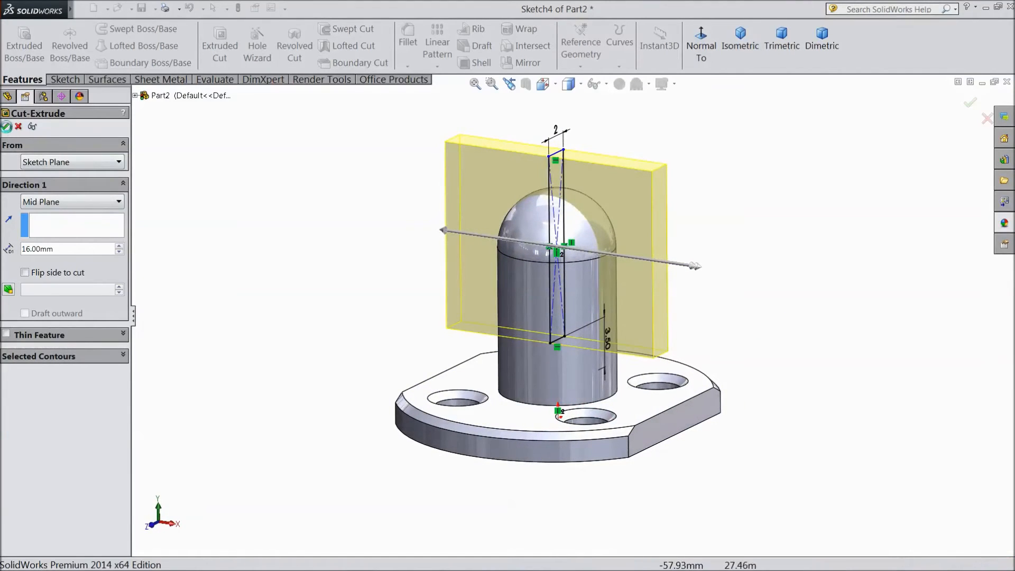
pyautogui.click(8, 126)
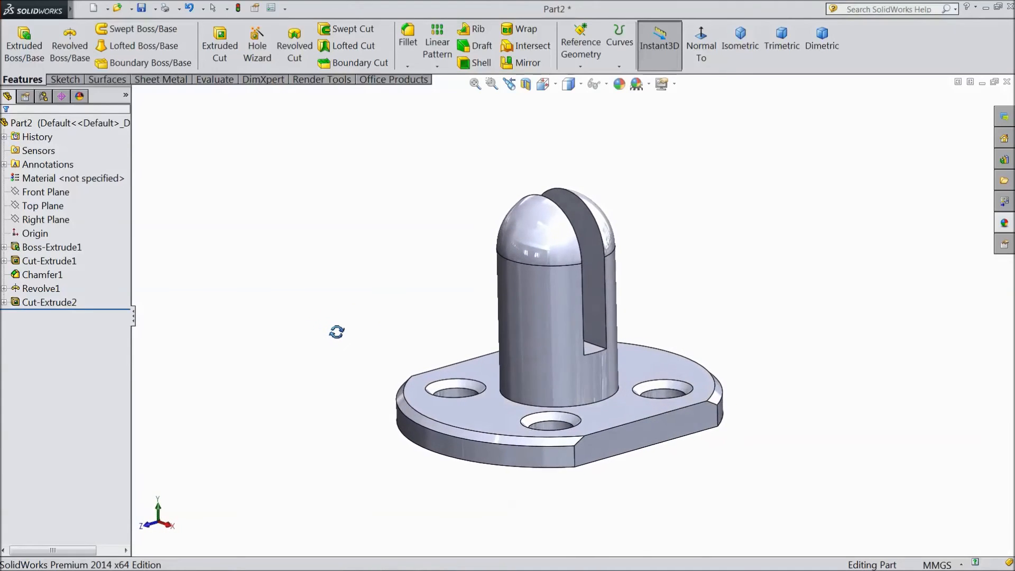
pyautogui.click(45, 191)
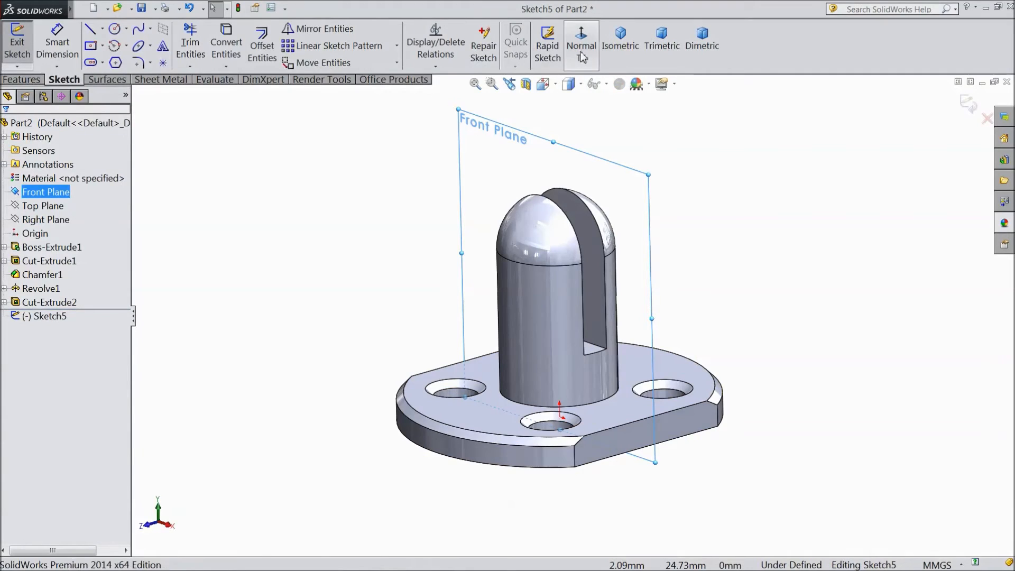
# - Sketch a Ø2 mm cross-hole circle on the boss, viewed normal to the Front Plane
pyautogui.click(580, 39)
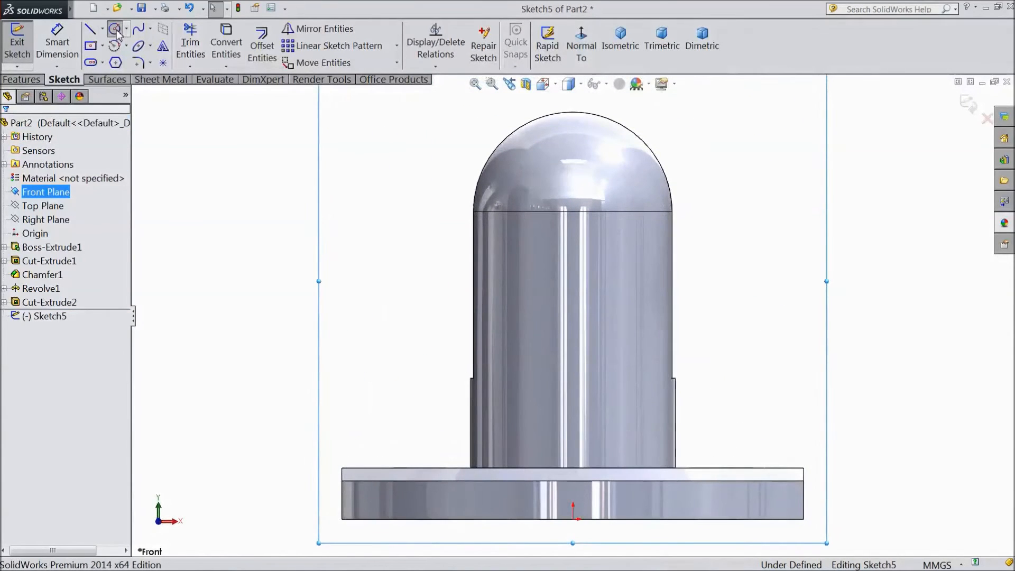
pyautogui.click(114, 28)
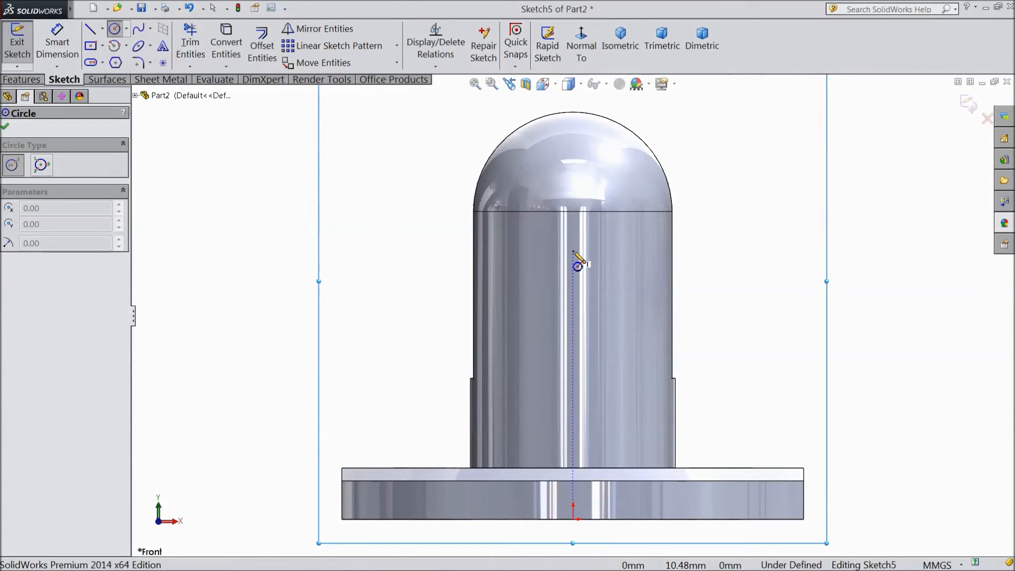
pyautogui.moveTo(572, 250); pyautogui.dragTo(594, 275)
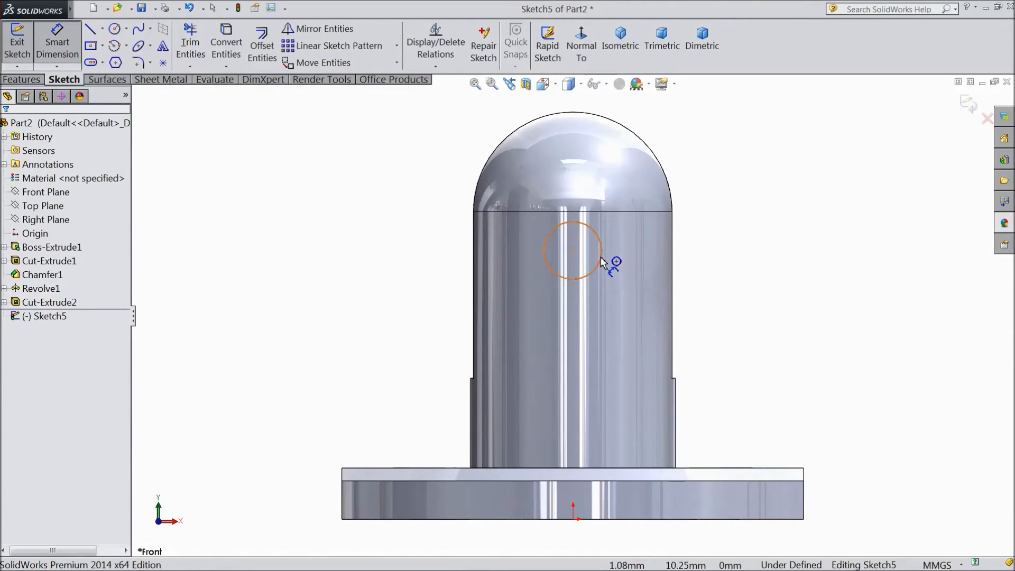
pyautogui.click(572, 252)
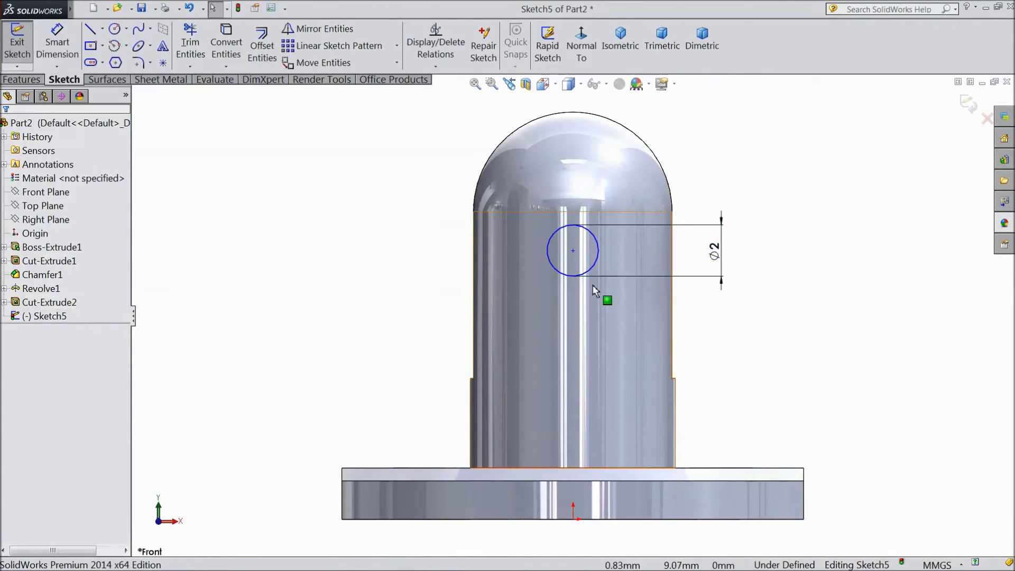
# - Align the circle vertically with the origin and set it 8 mm above the base for Cut-Extrude3
pyautogui.click(572, 251)
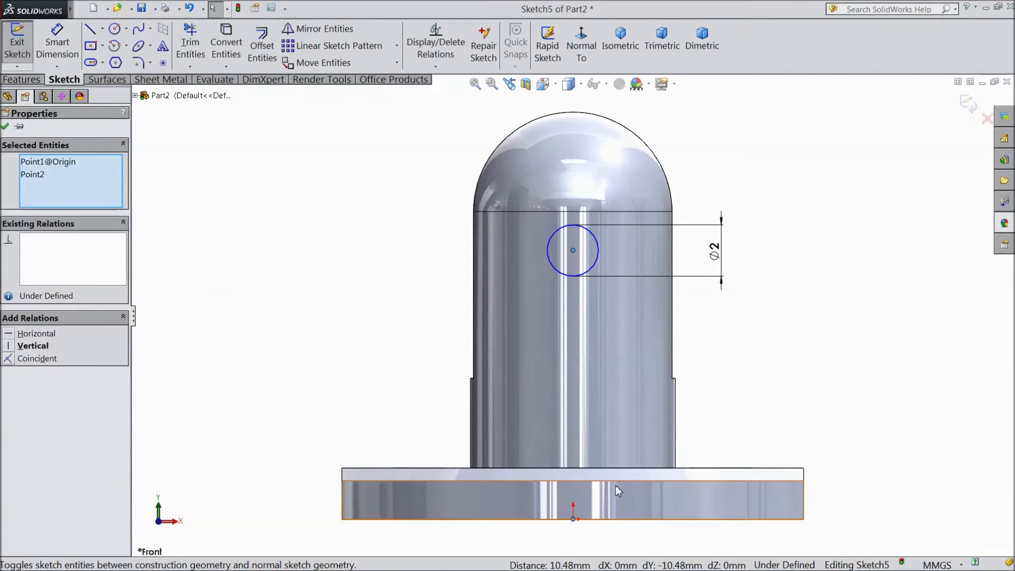
pyautogui.click(33, 345)
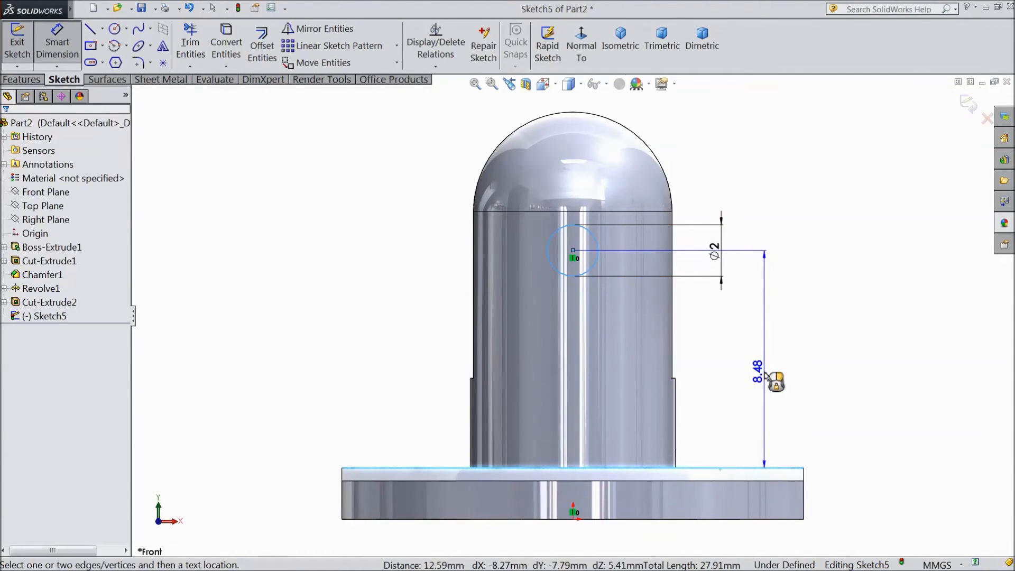
pyautogui.click(762, 375)
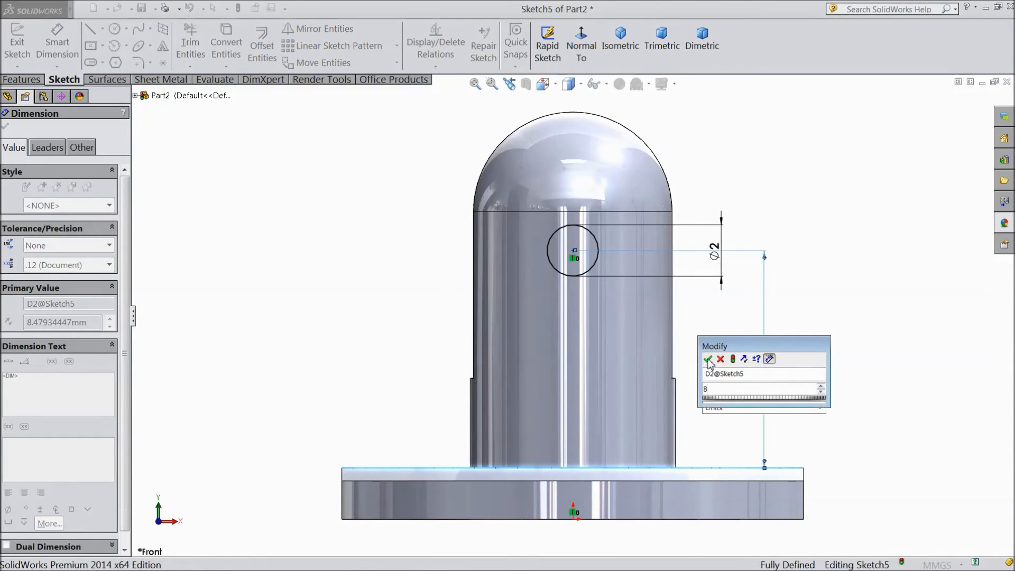
pyautogui.click(708, 359)
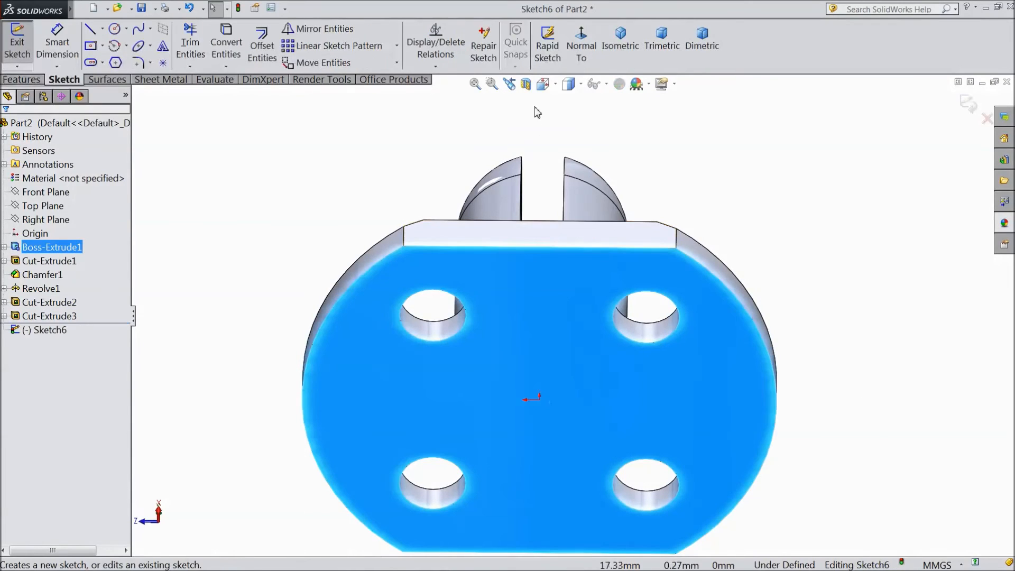
# - Sketch a 6 mm circle at the origin on the underside and extrude it Blind 1.00 mm as Boss-Extrude2
pyautogui.click(580, 45)
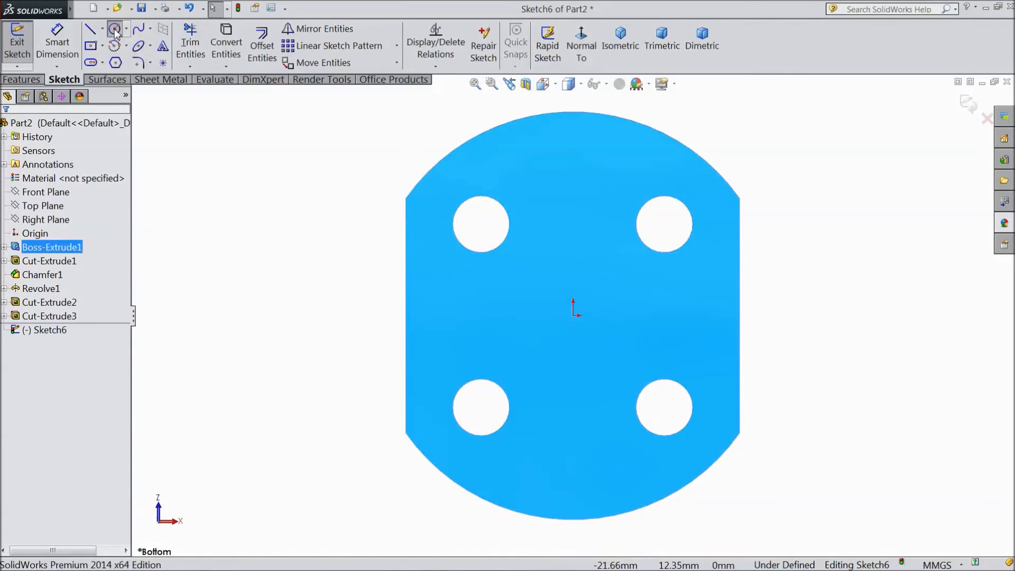
pyautogui.click(115, 28)
pyautogui.write('6')
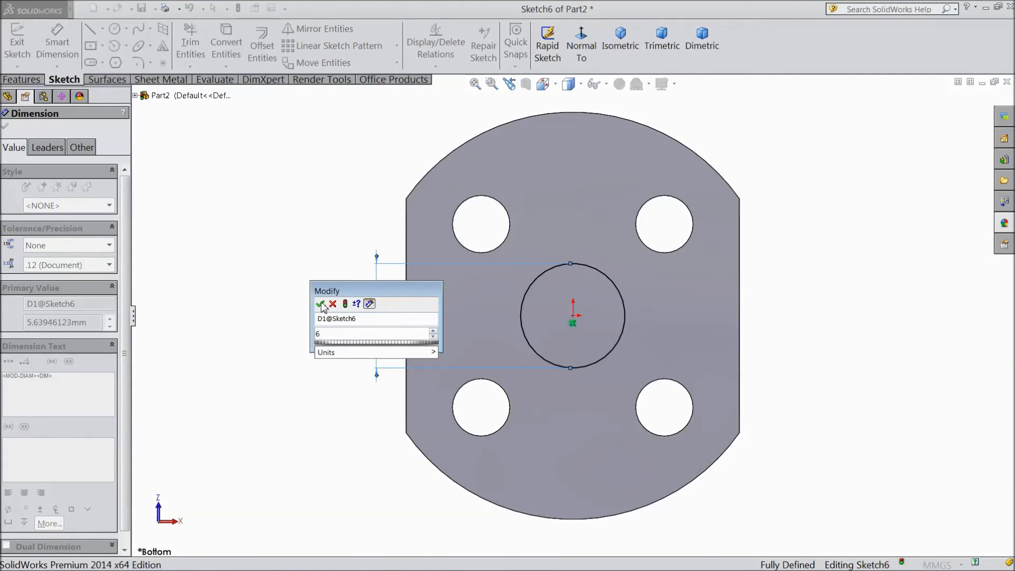
pyautogui.click(321, 304)
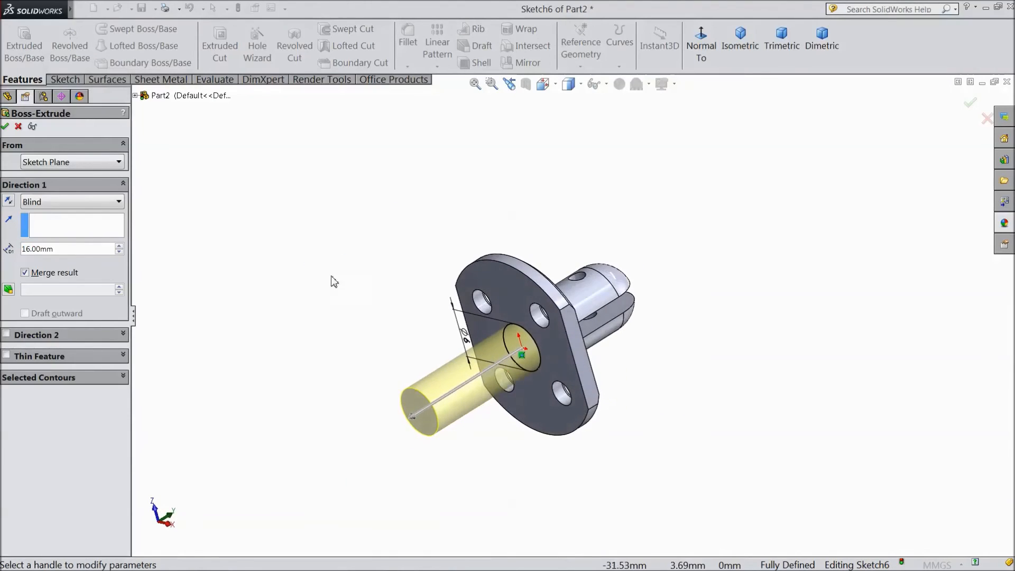
pyautogui.scroll(3)
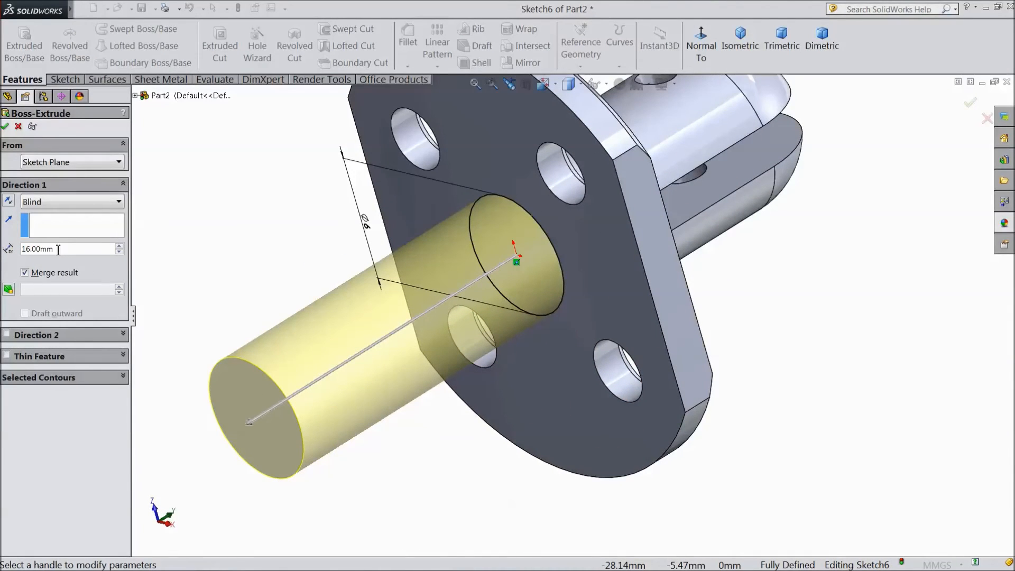
pyautogui.write('1.00mm')
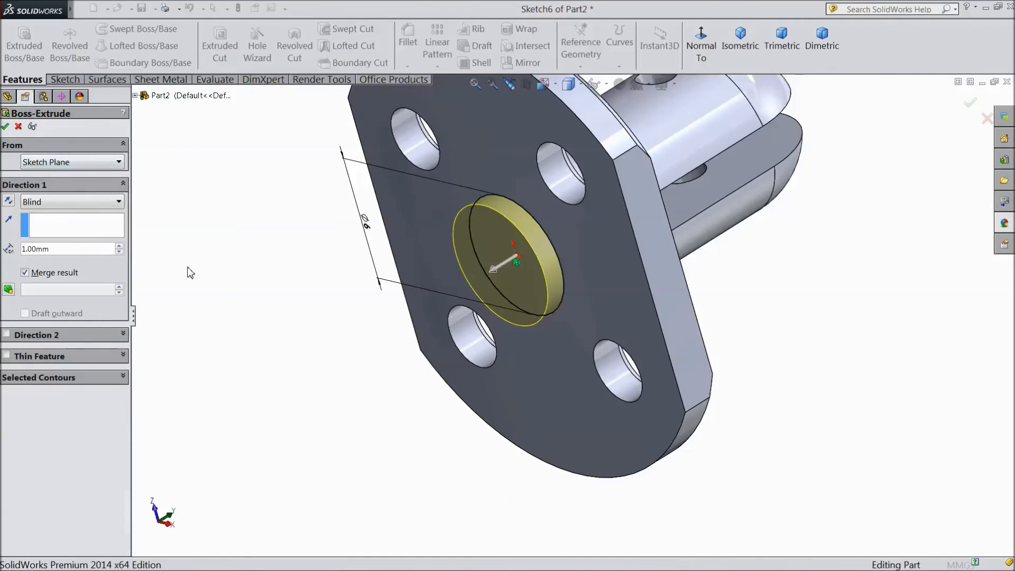
pyautogui.click(6, 126)
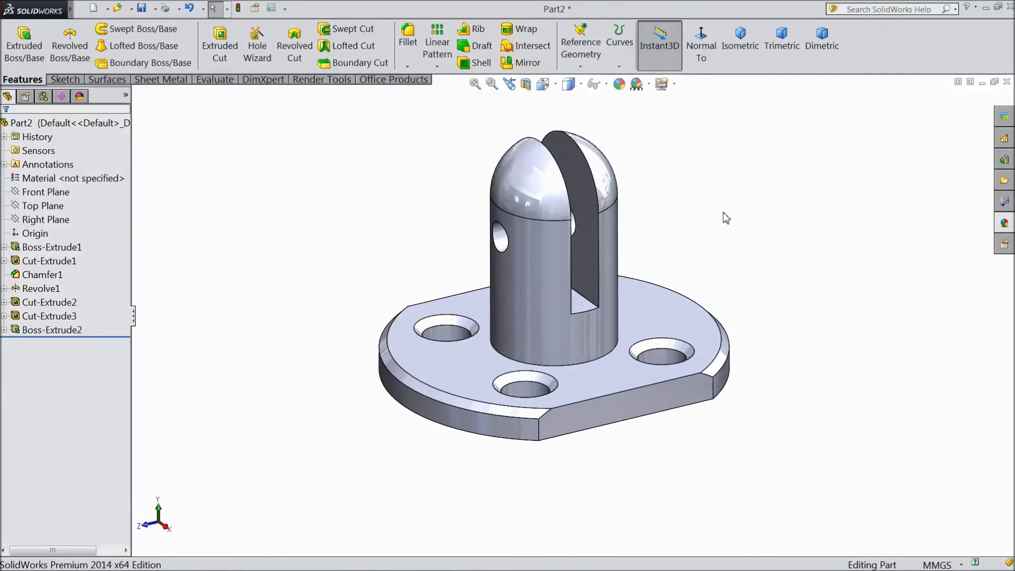
# - Apply a green colour appearance from the Appearances library to the whole part
pyautogui.moveTo(725, 217); pyautogui.dragTo(560, 348)
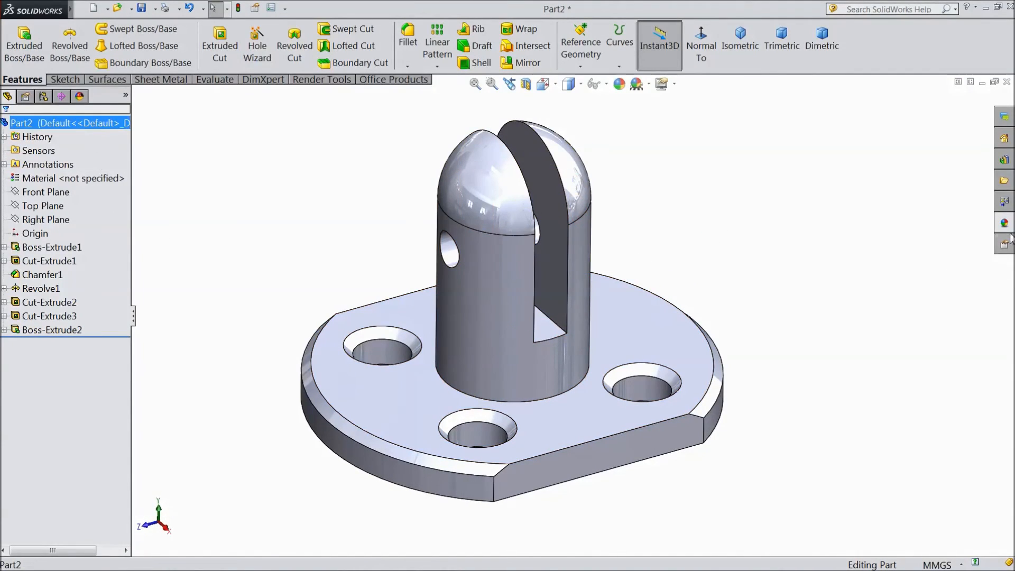
pyautogui.click(1003, 223)
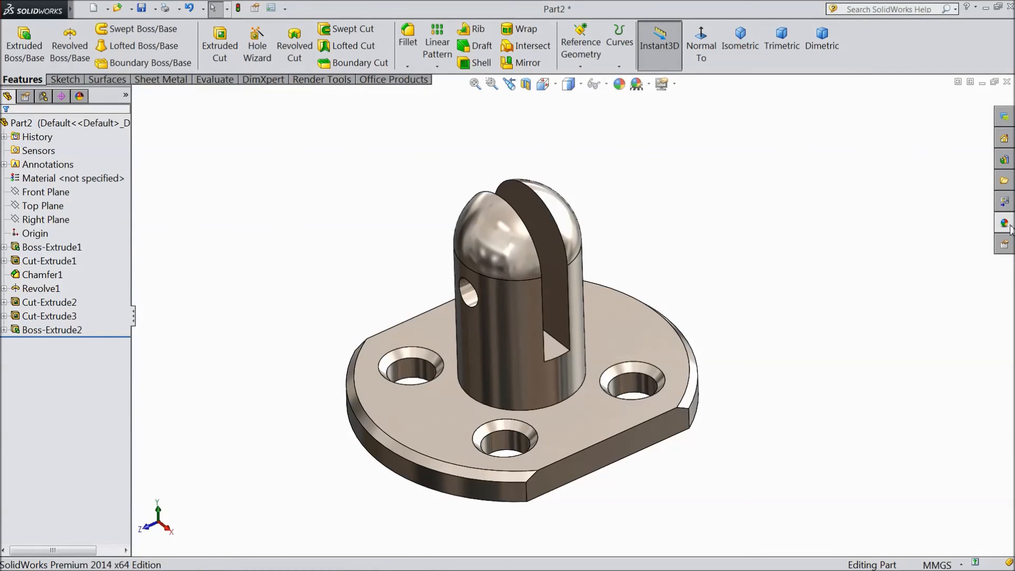
pyautogui.click(52, 122)
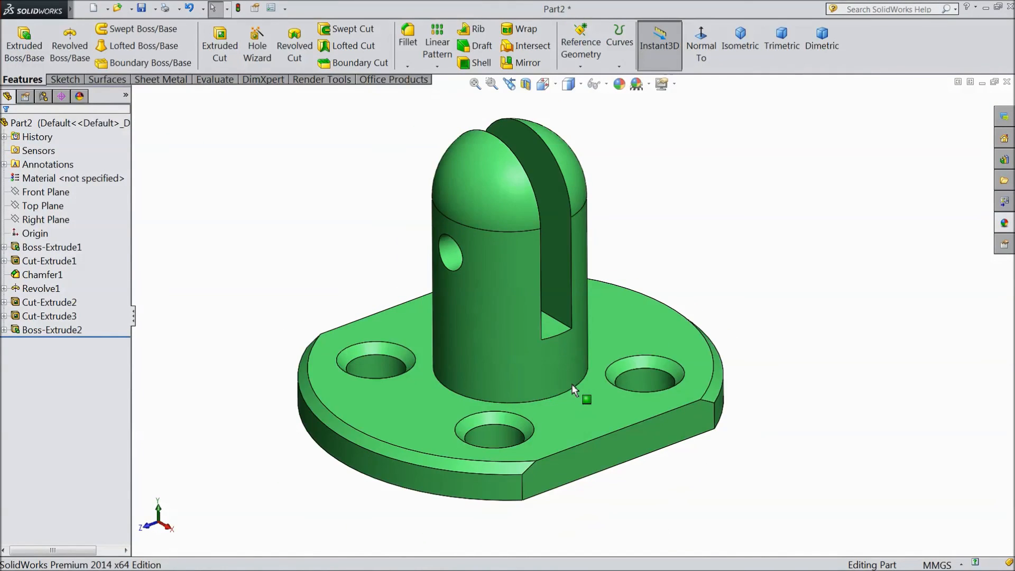
pyautogui.moveTo(702, 311)
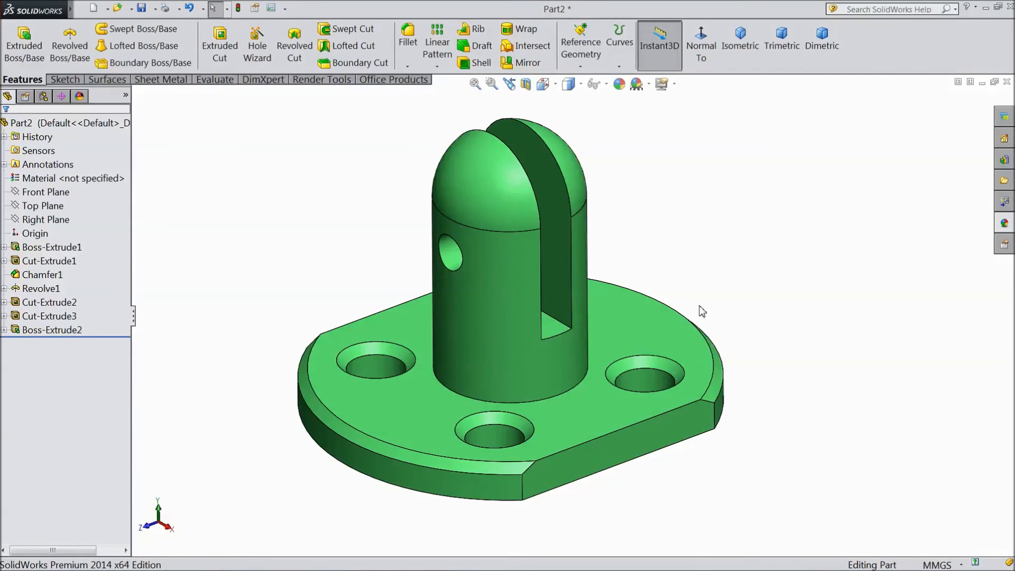